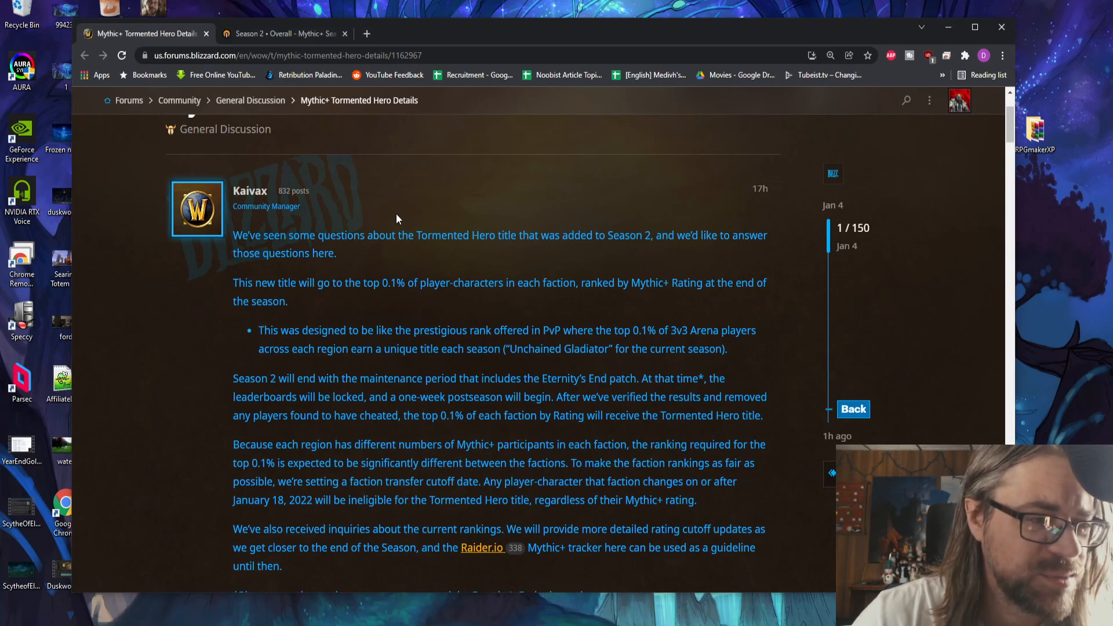
pyautogui.moveTo(538, 272)
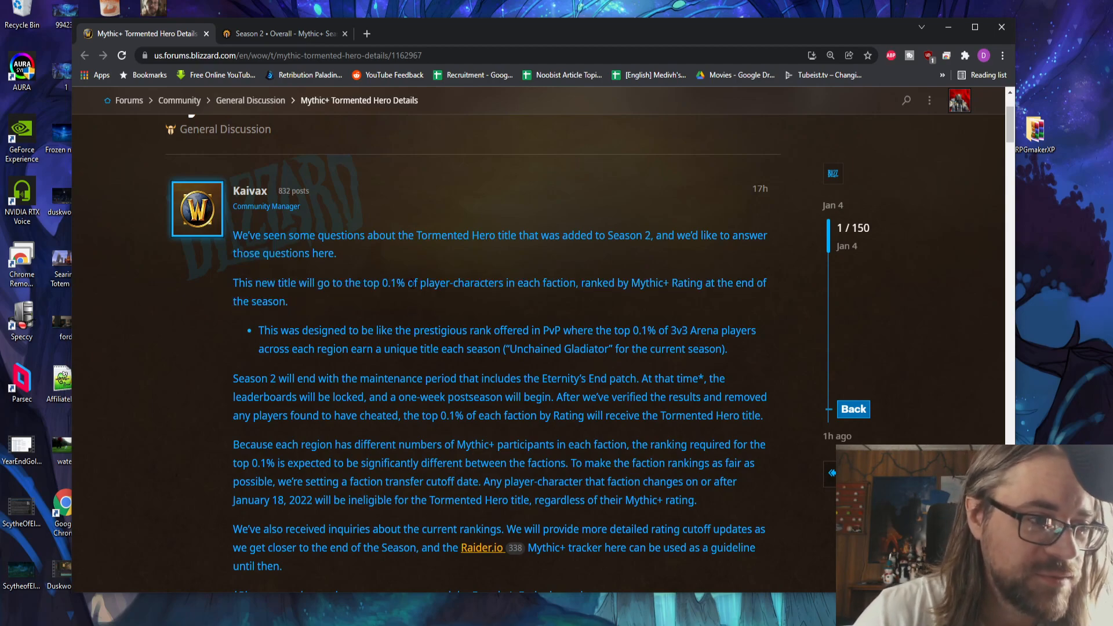
pyautogui.moveTo(427, 320)
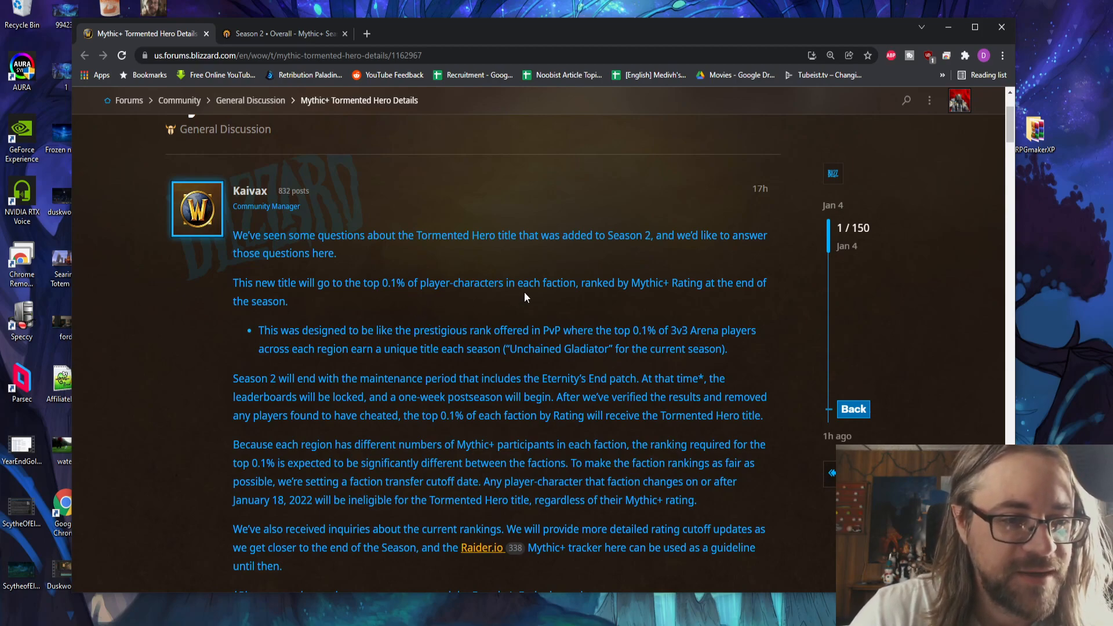
pyautogui.moveTo(652, 322)
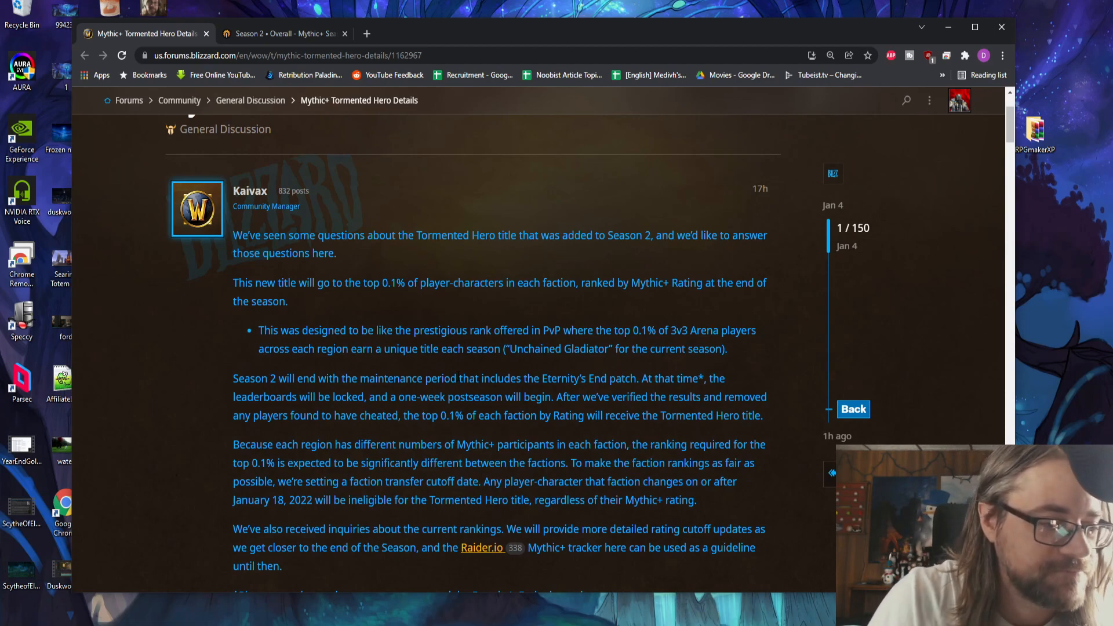
# Step: Return to the Tormented Hero forum thread and scroll to Vhisic's reply about rewarding only 0.1% of players
pyautogui.scroll(-3)
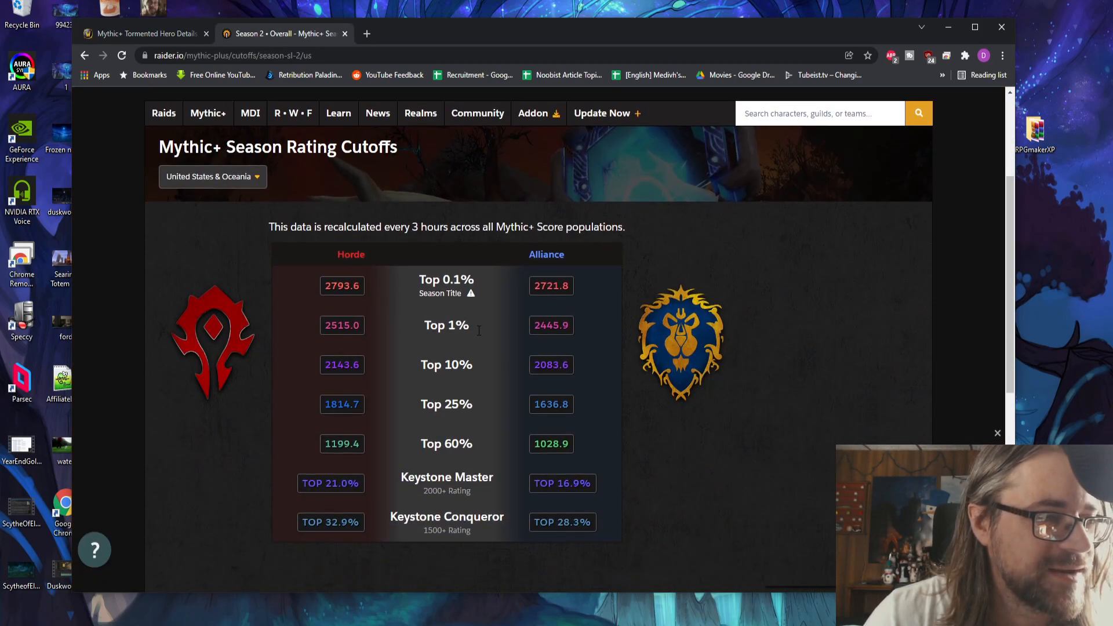
pyautogui.click(145, 33)
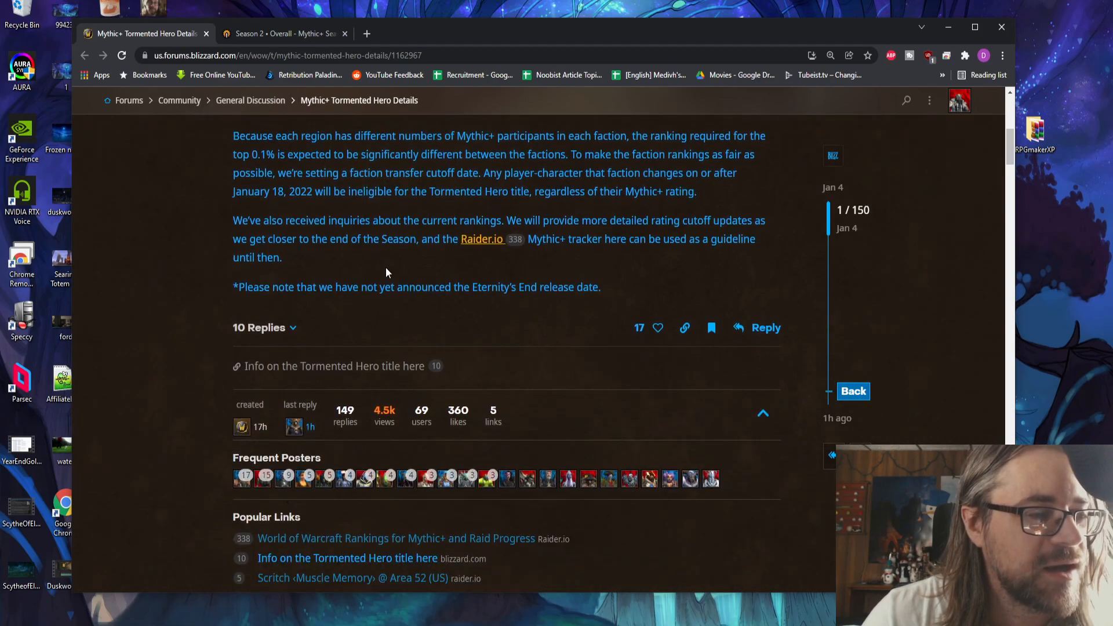
pyautogui.scroll(-3)
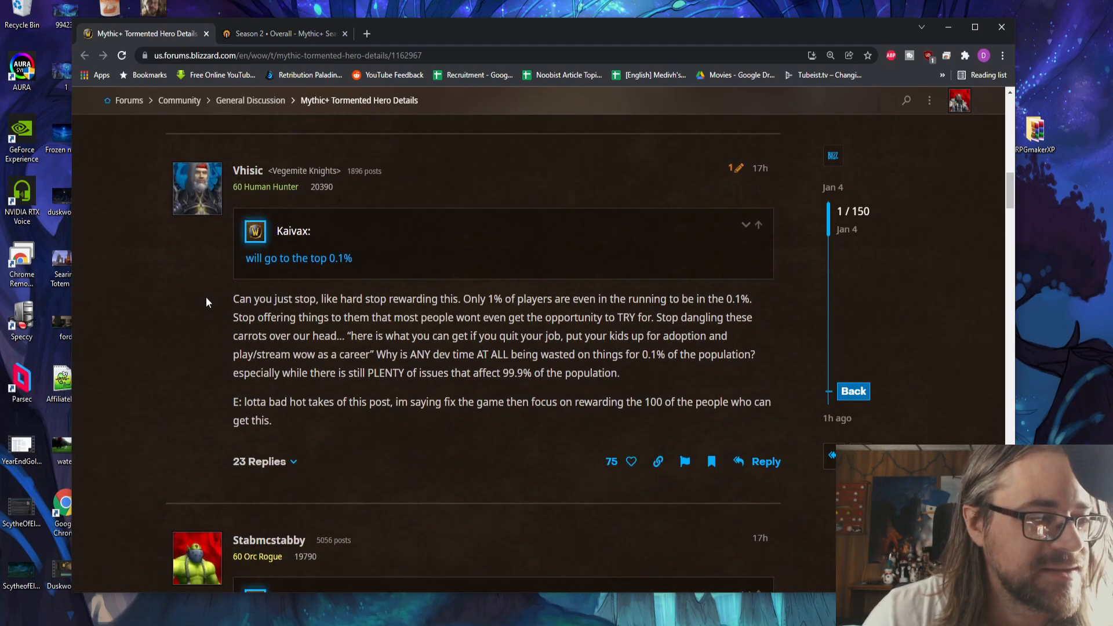
pyautogui.moveTo(233, 298); pyautogui.dragTo(293, 298)
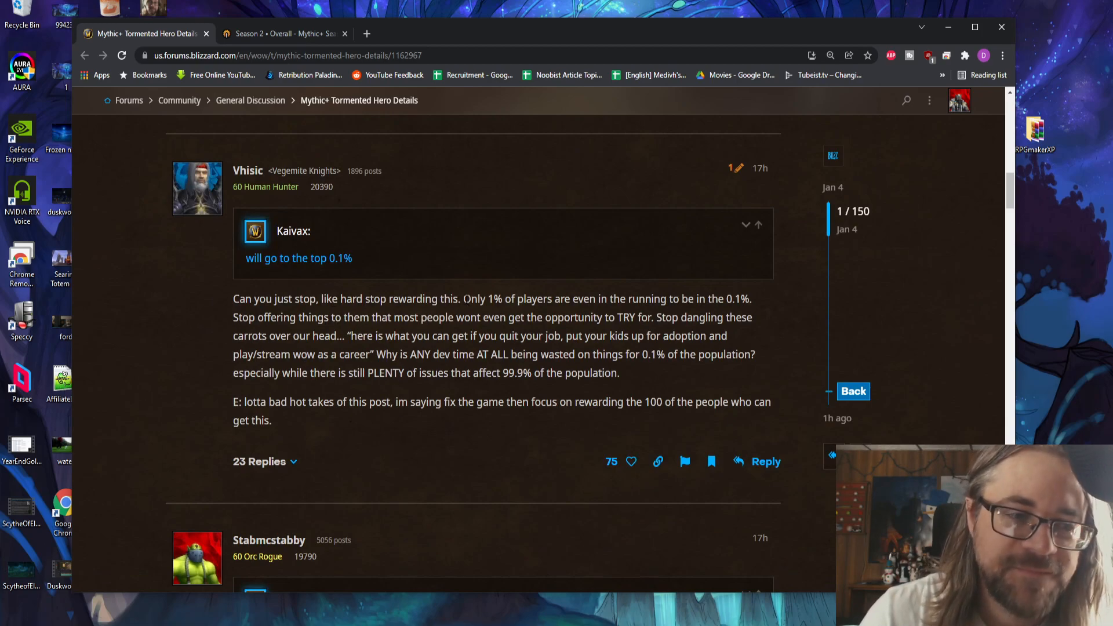
pyautogui.moveTo(590, 422)
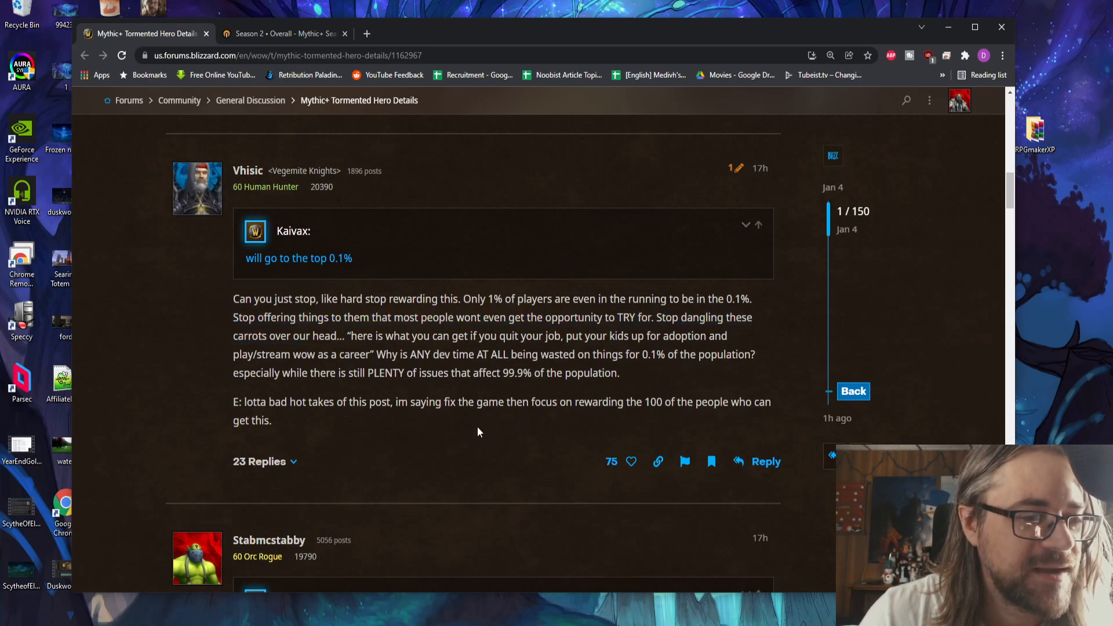
pyautogui.moveTo(475, 425)
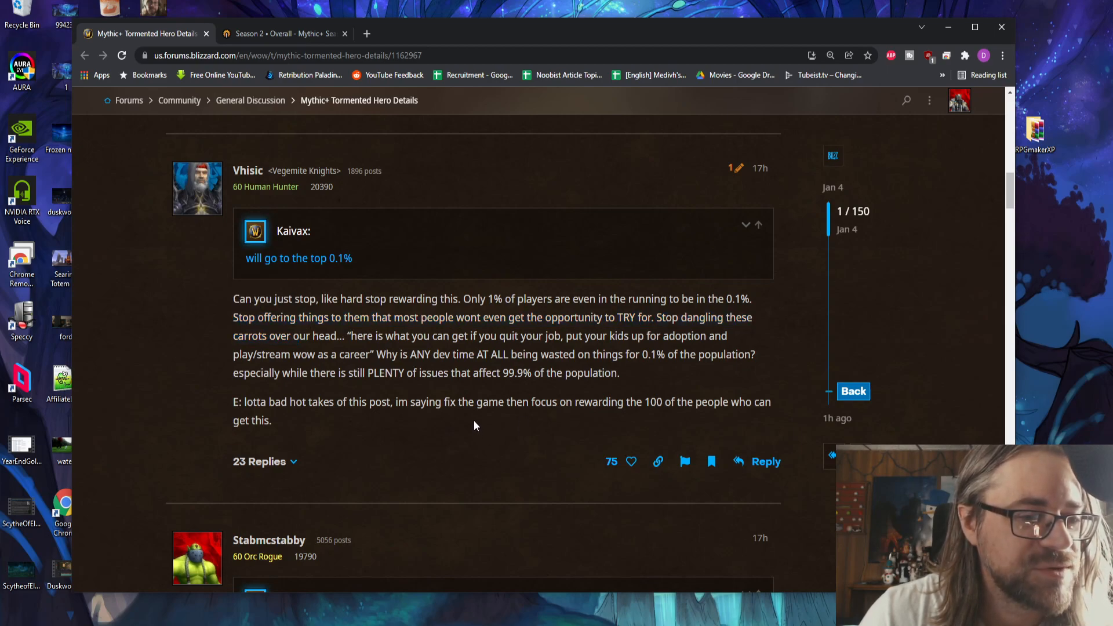
pyautogui.moveTo(472, 422)
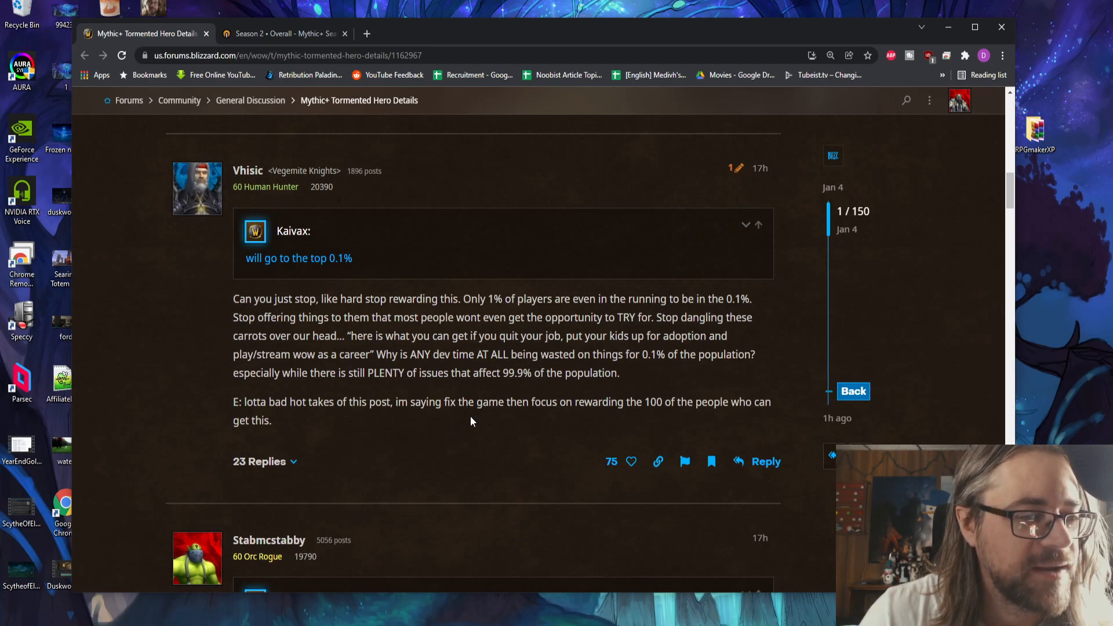
pyautogui.moveTo(362, 336); pyautogui.dragTo(561, 336)
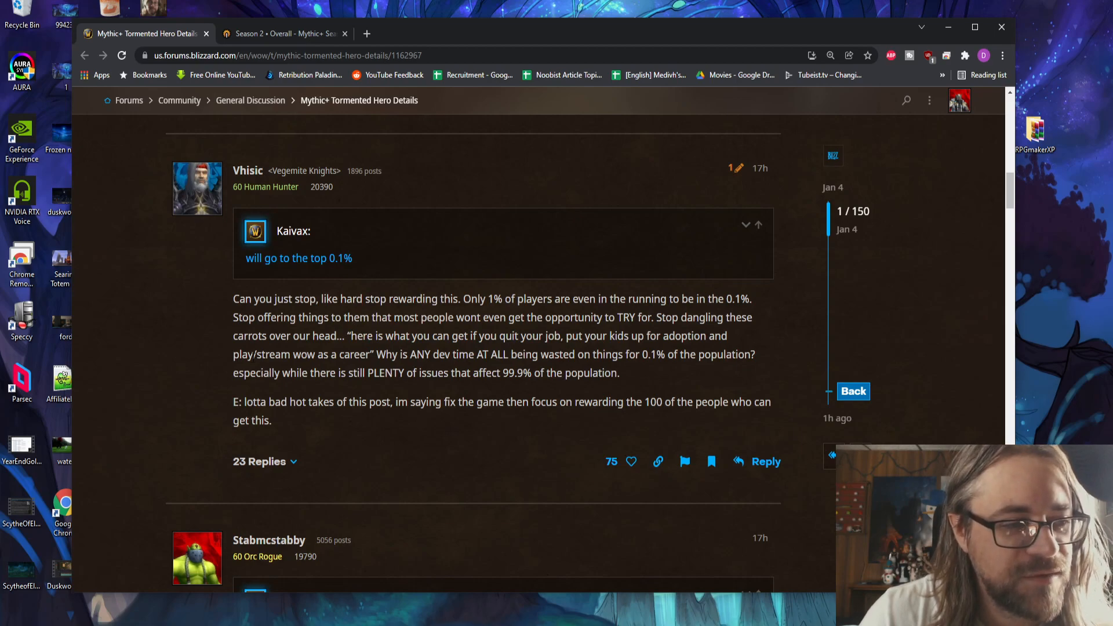
pyautogui.moveTo(233, 355); pyautogui.dragTo(369, 355)
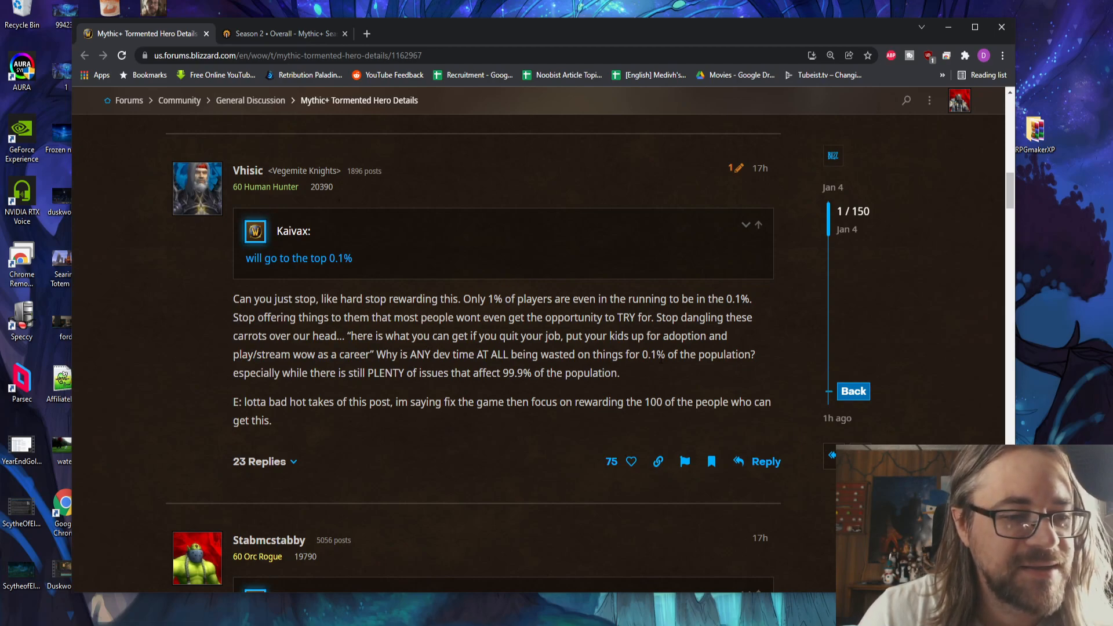
pyautogui.moveTo(376, 390)
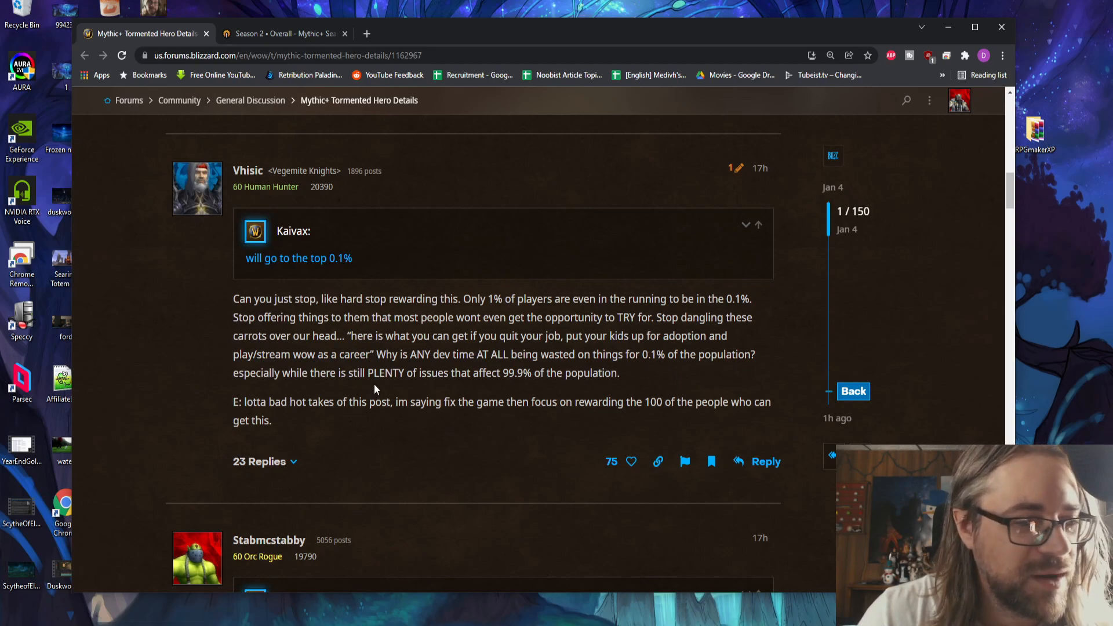
pyautogui.moveTo(231, 389)
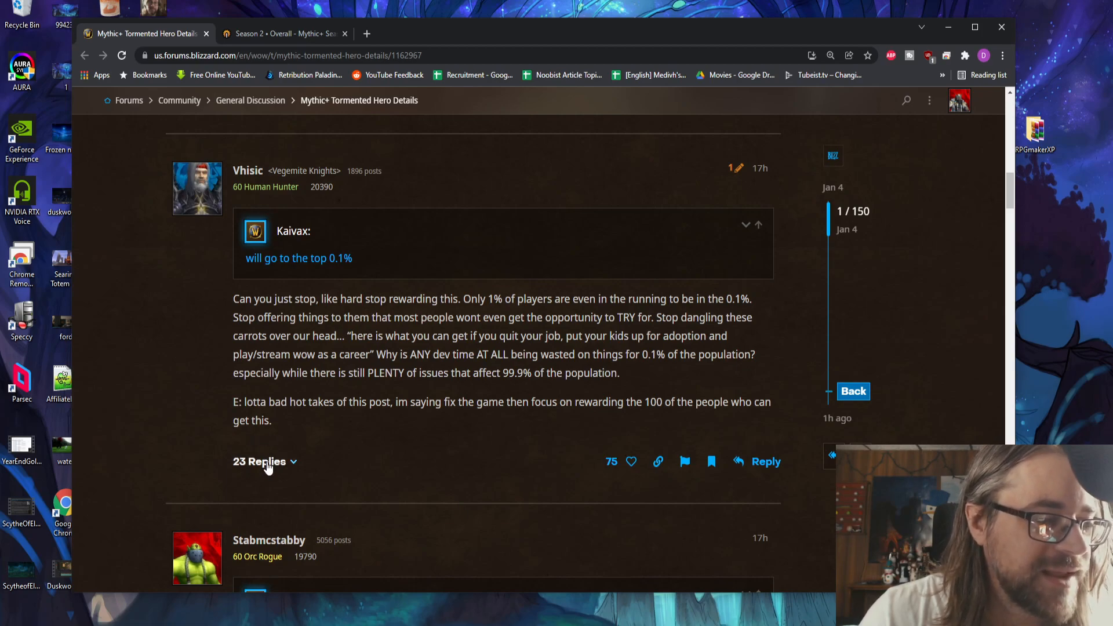
pyautogui.moveTo(264, 464)
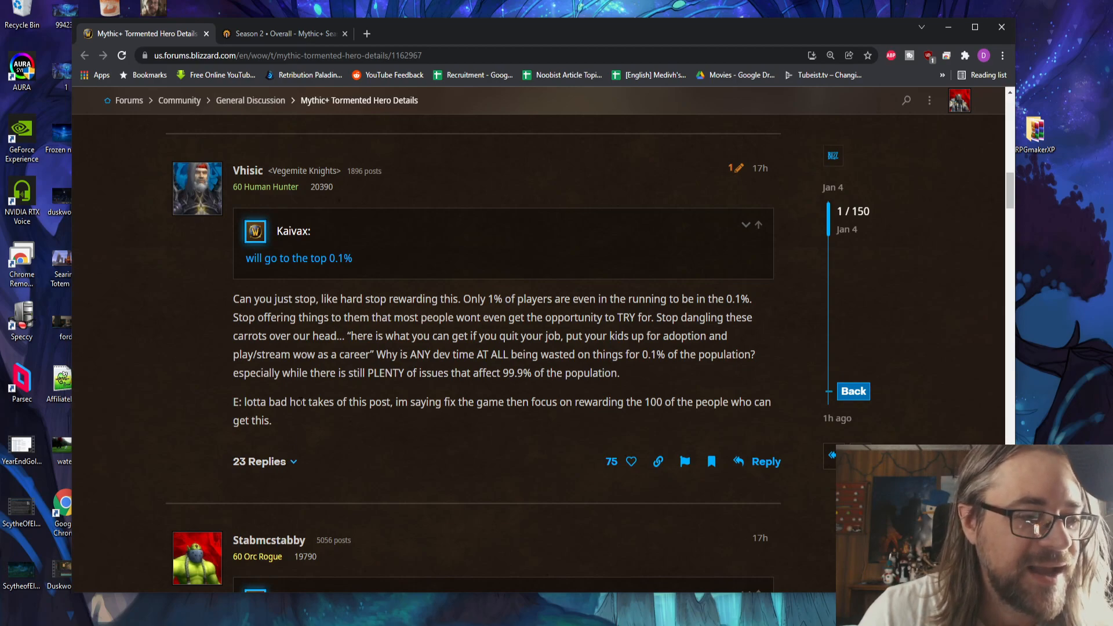
pyautogui.moveTo(246, 402); pyautogui.dragTo(271, 420)
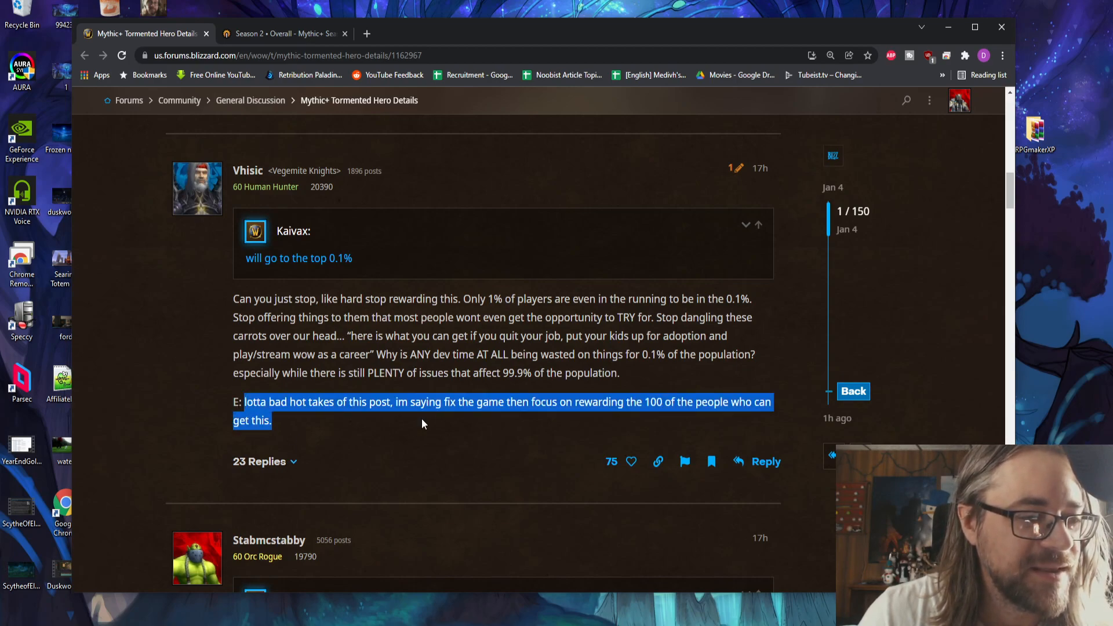
pyautogui.moveTo(773, 420)
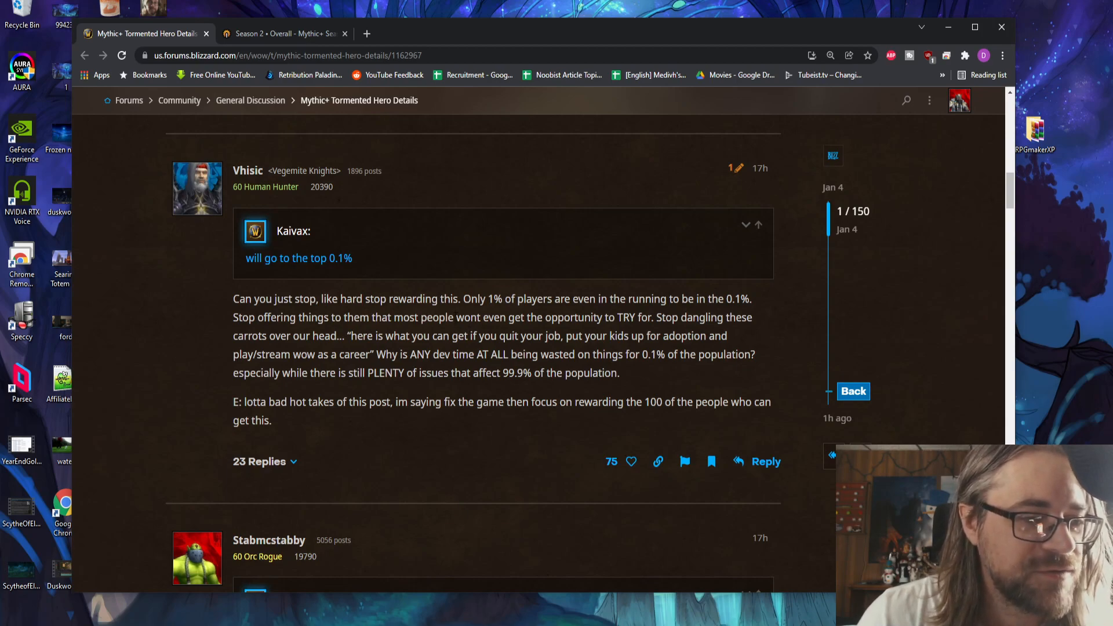
pyautogui.moveTo(479, 295)
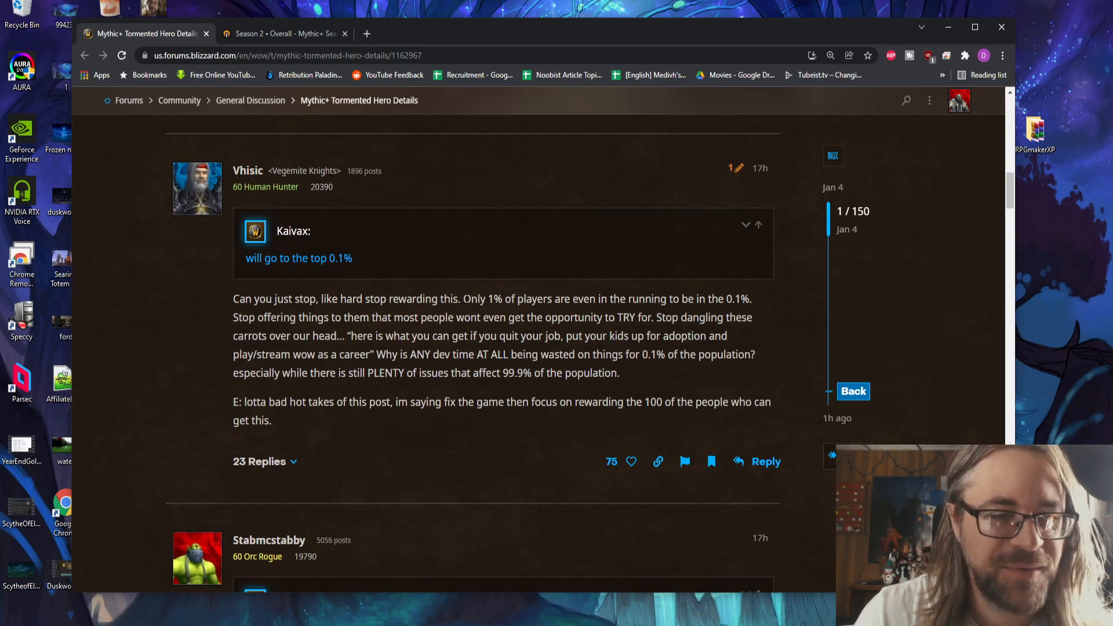
pyautogui.doubleClick(419, 355)
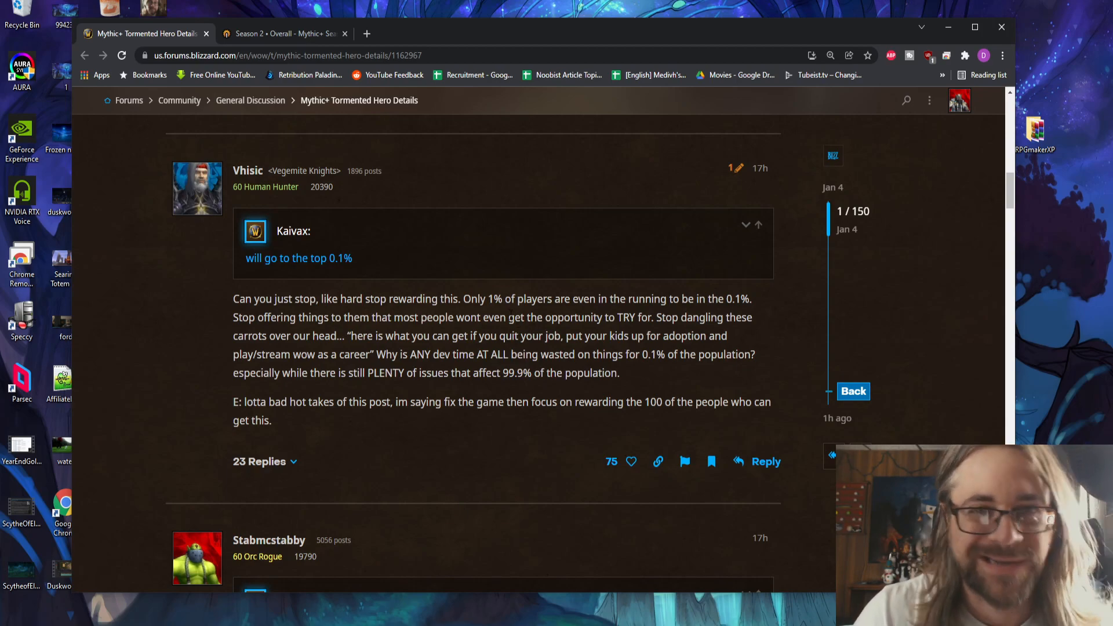
pyautogui.moveTo(505, 313)
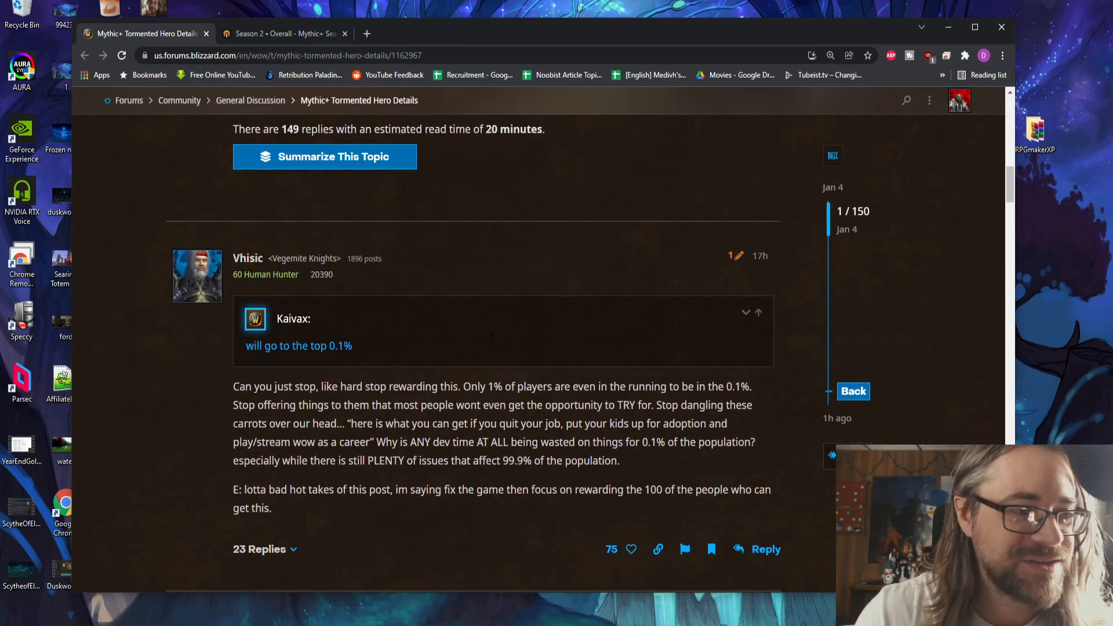
# Step: Scroll the thread back up to Kaivax's Tormented Hero title announcement
pyautogui.scroll(3)
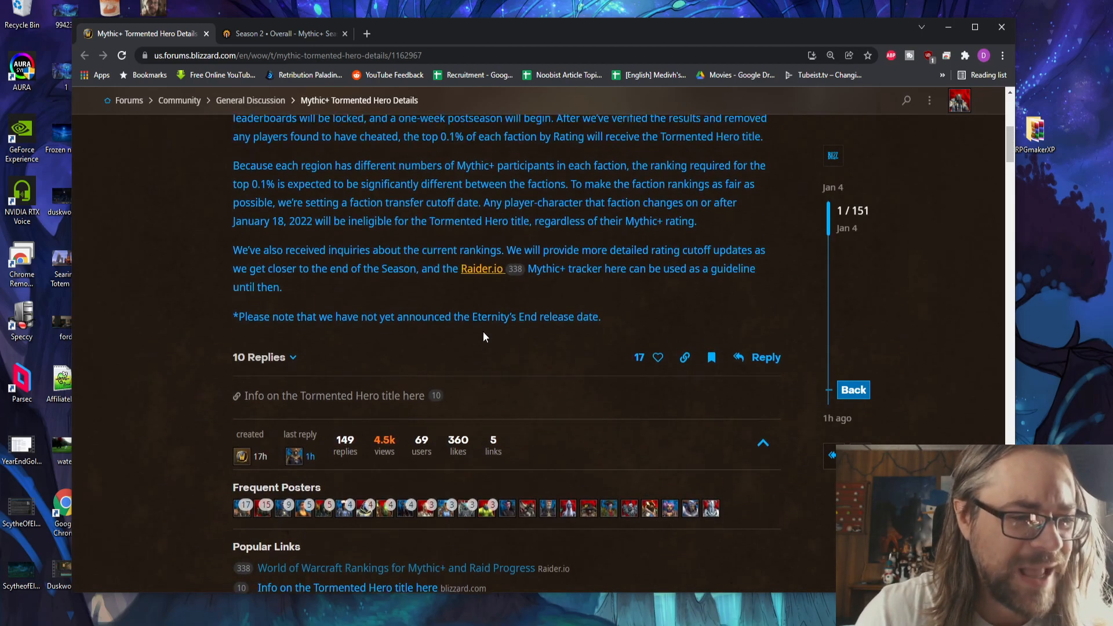
pyautogui.scroll(3)
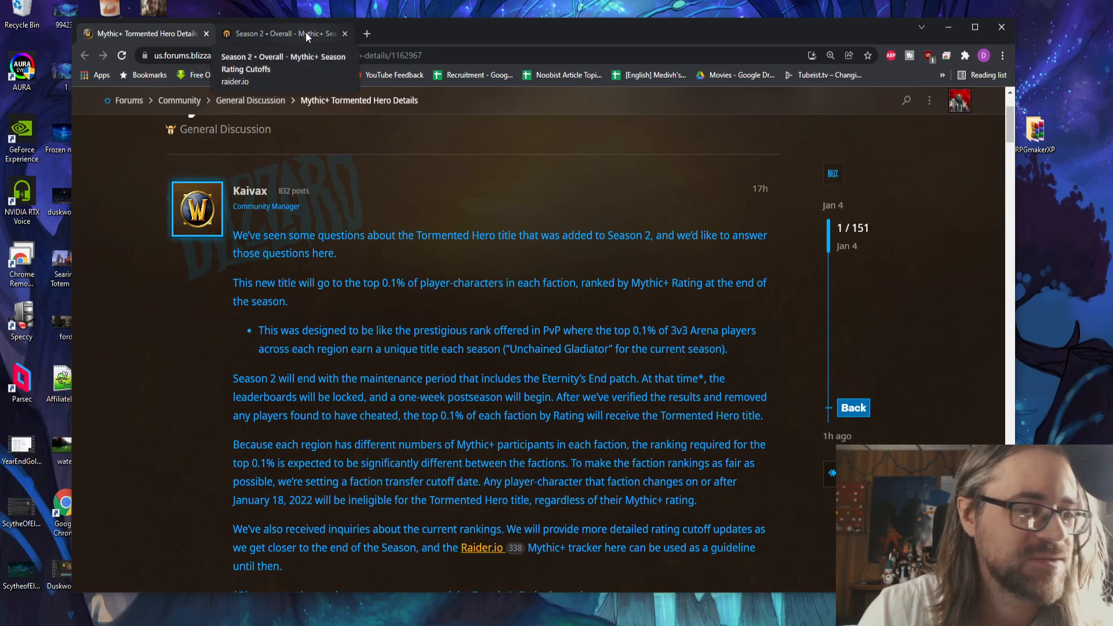
# Step: Check the US & Oceania season rating cutoffs on Raider.IO, then return to the forum thread
pyautogui.click(283, 34)
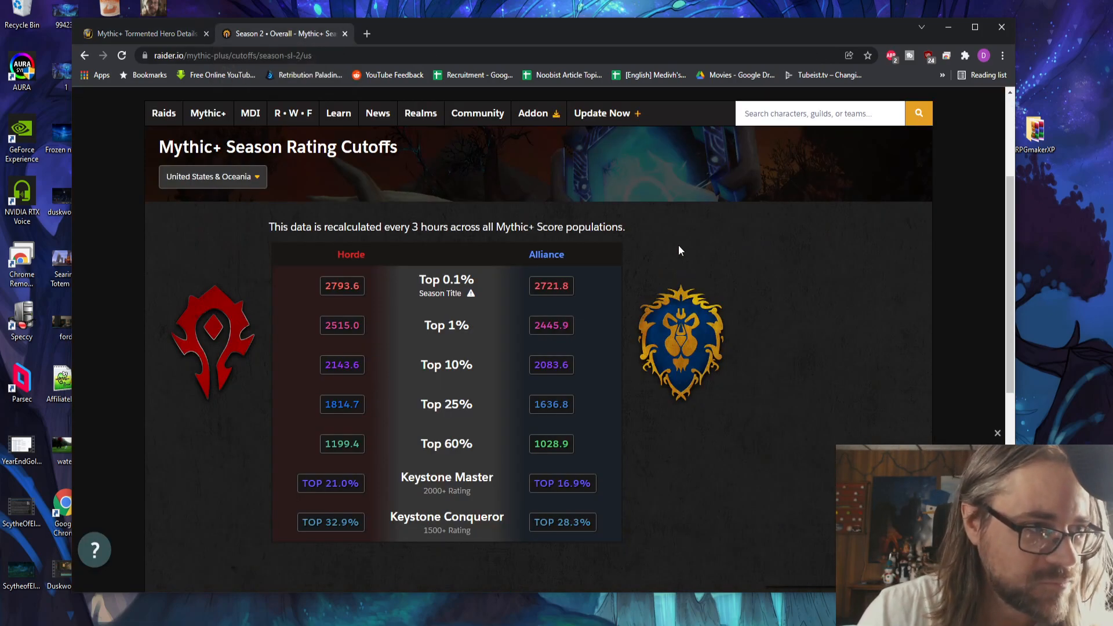
pyautogui.click(207, 114)
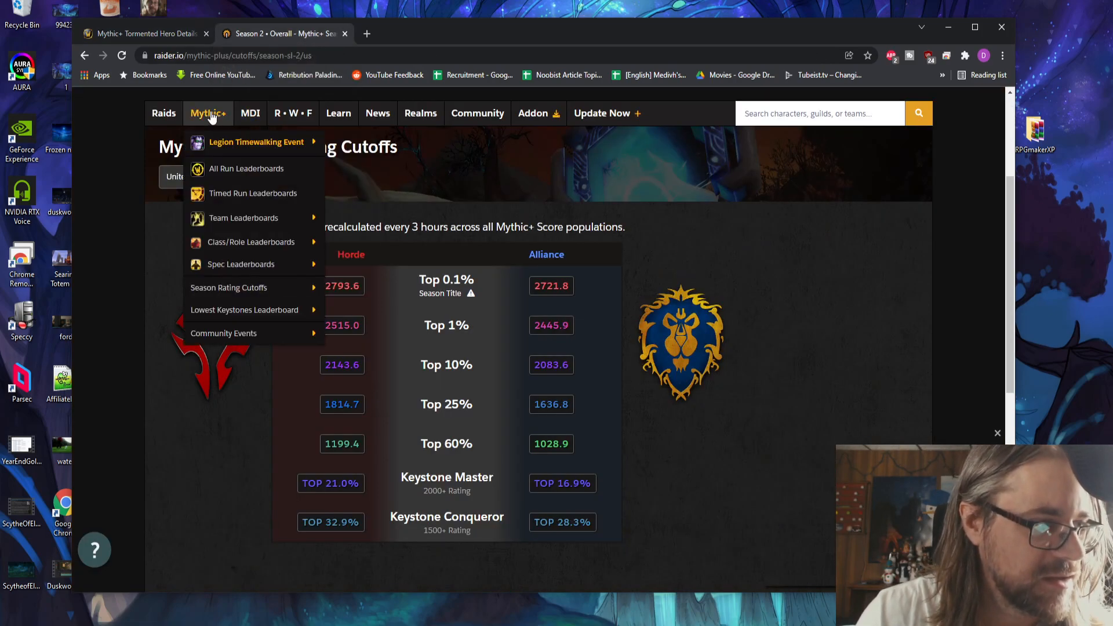
pyautogui.moveTo(228, 287)
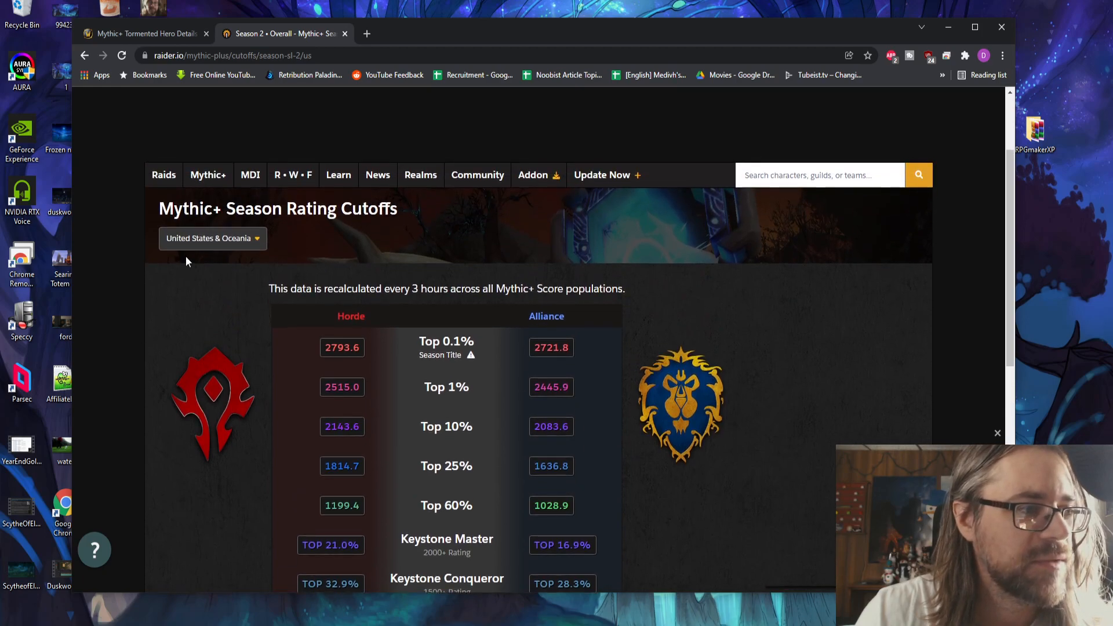
pyautogui.click(212, 239)
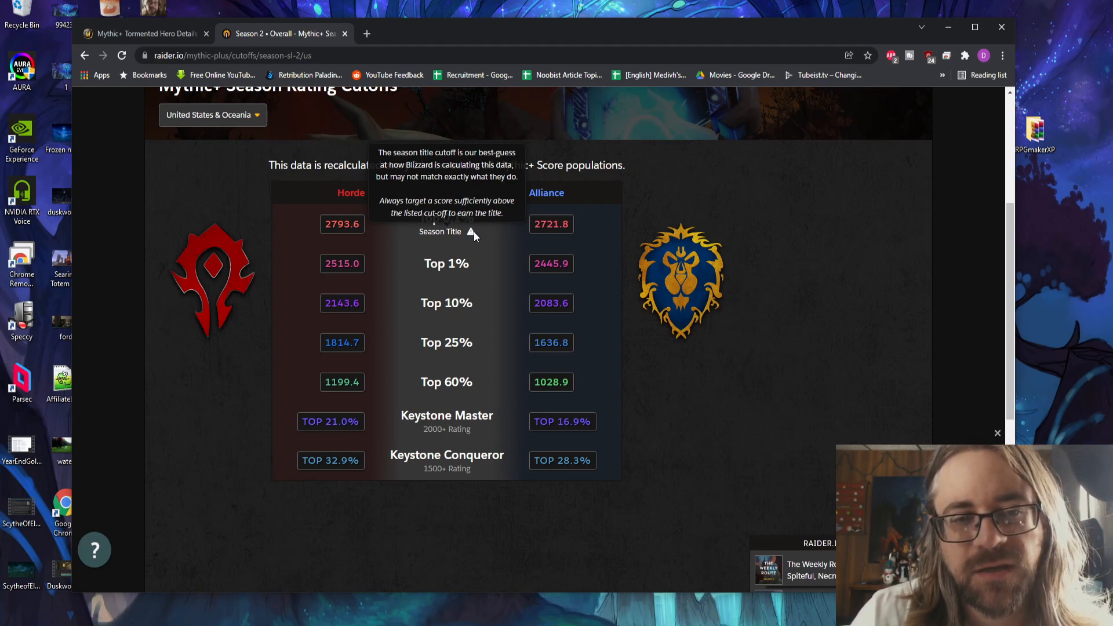
pyautogui.moveTo(163, 275)
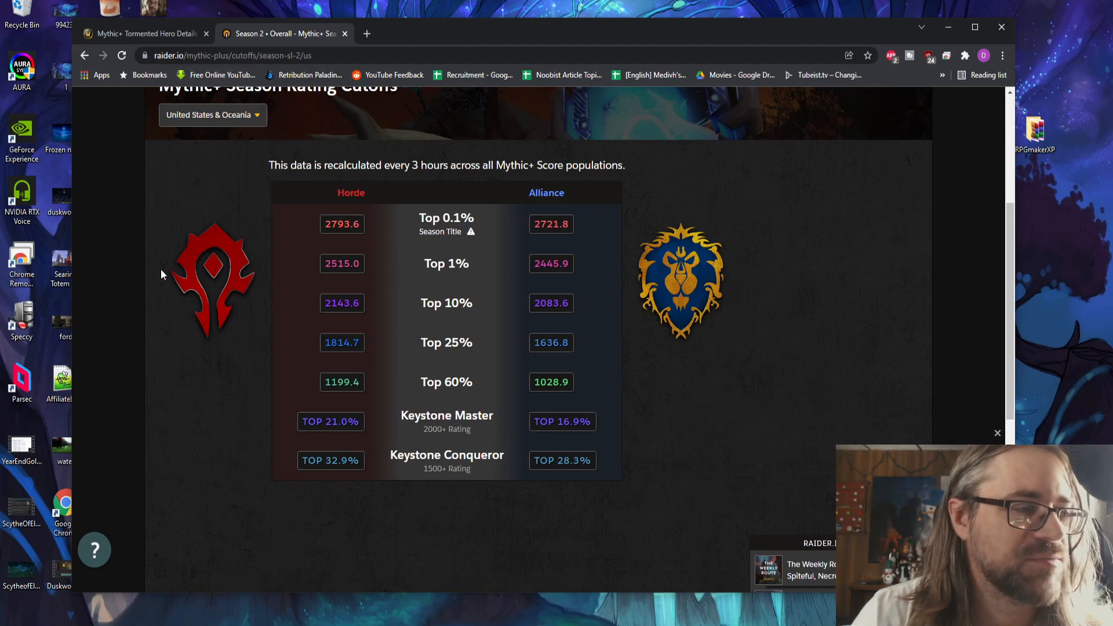
pyautogui.moveTo(130, 404)
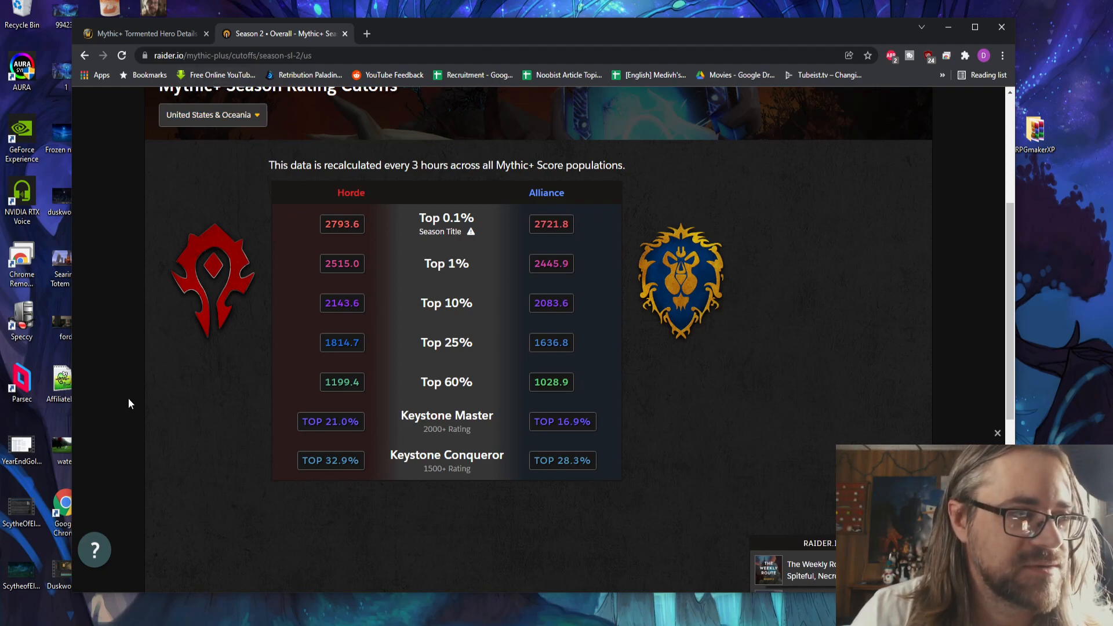
pyautogui.click(142, 32)
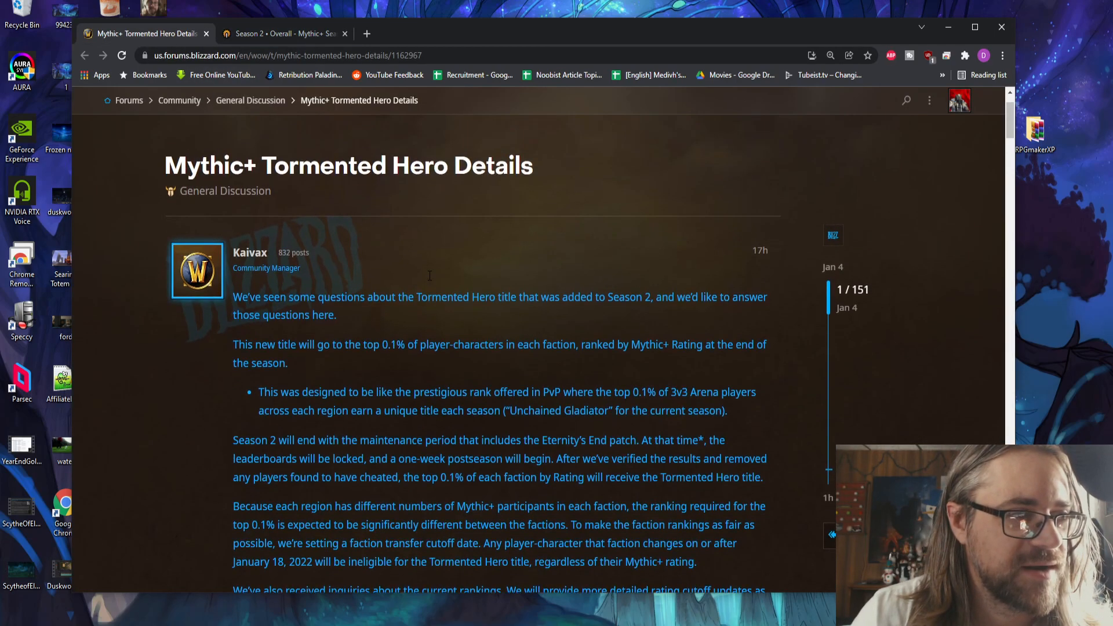
pyautogui.click(288, 34)
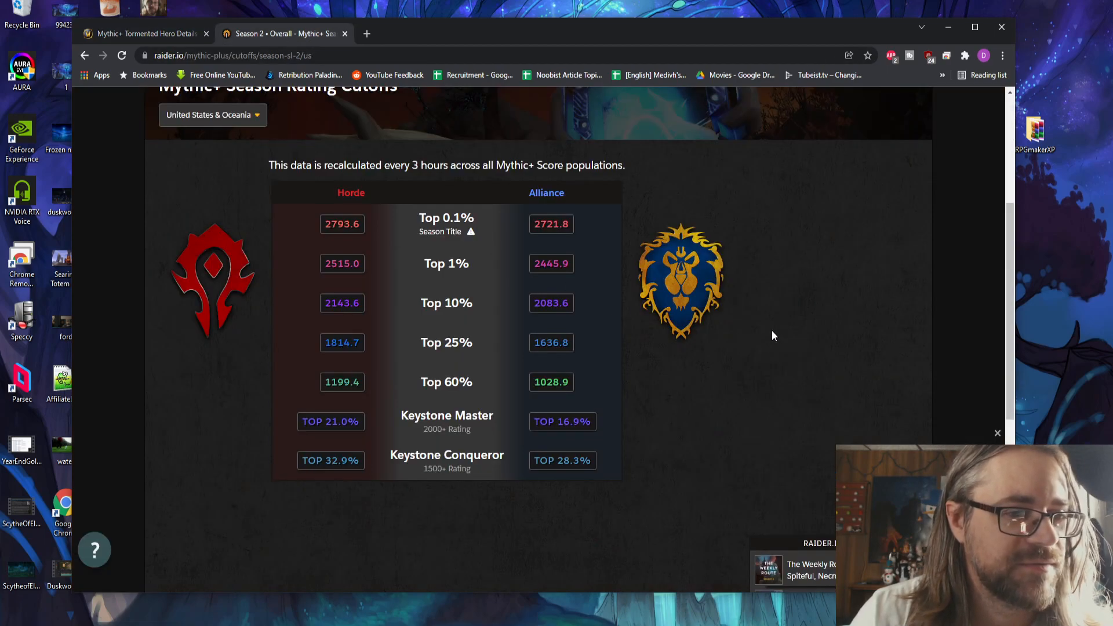
pyautogui.moveTo(802, 311)
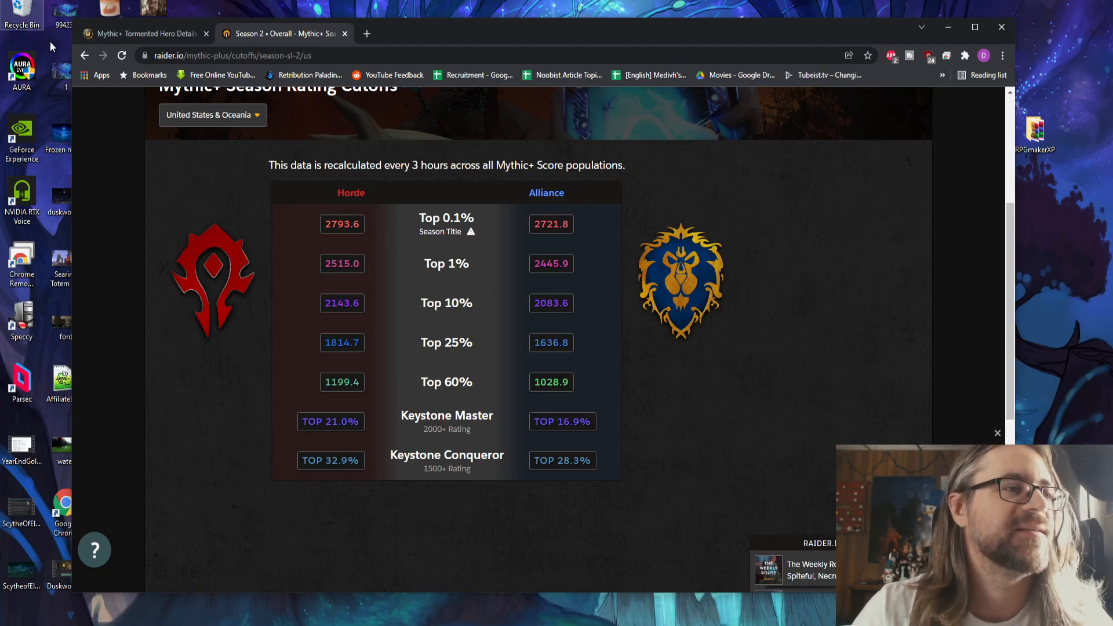
pyautogui.click(145, 33)
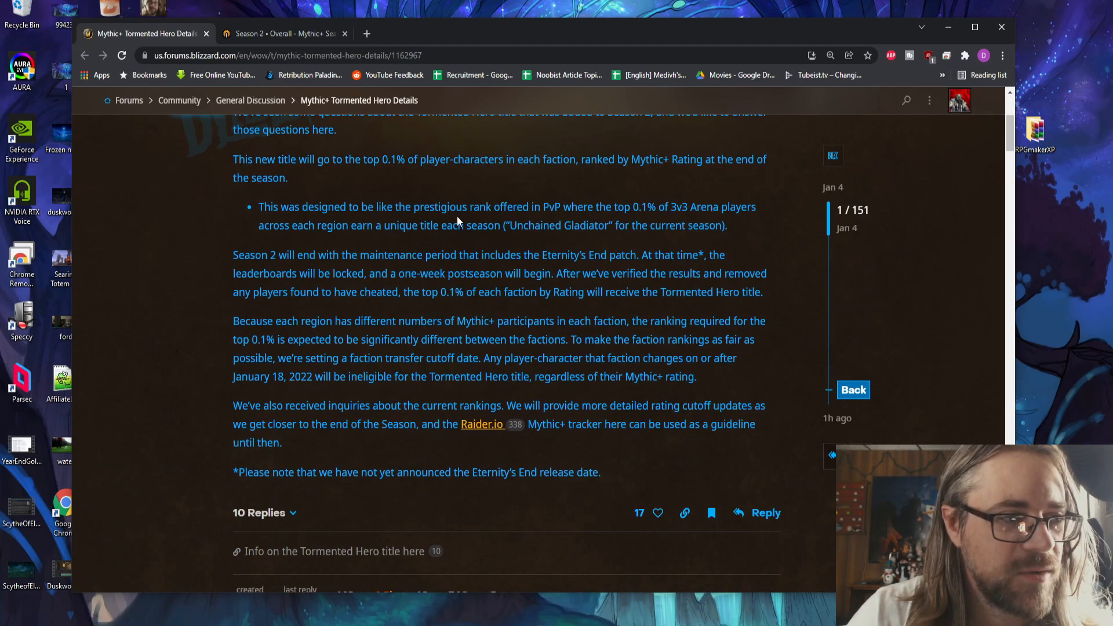
pyautogui.moveTo(258, 206); pyautogui.dragTo(678, 207)
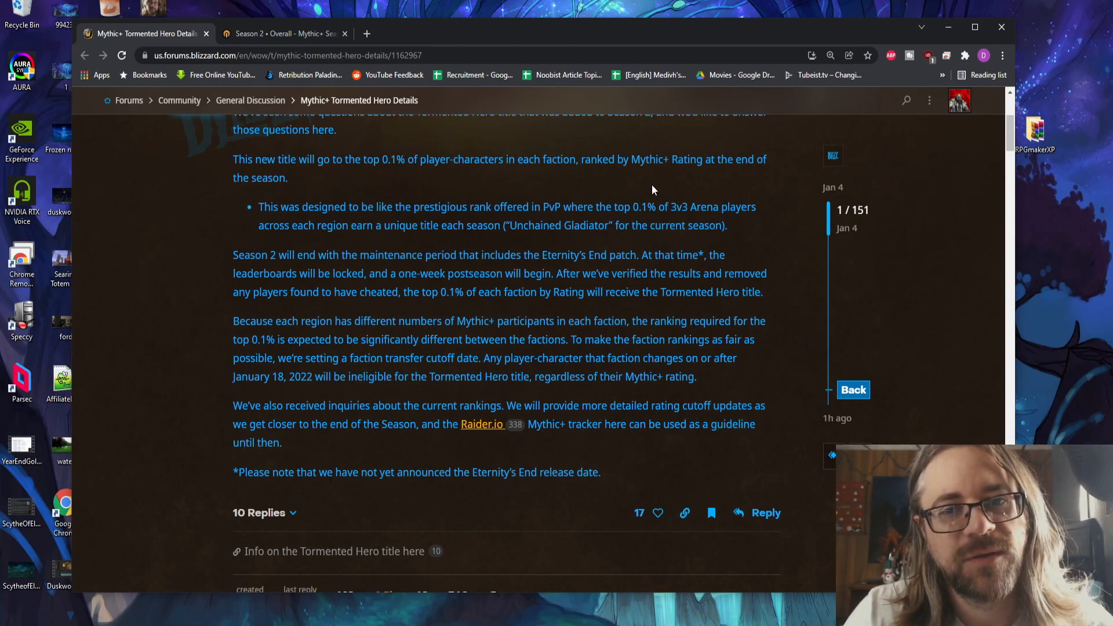
pyautogui.moveTo(650, 191)
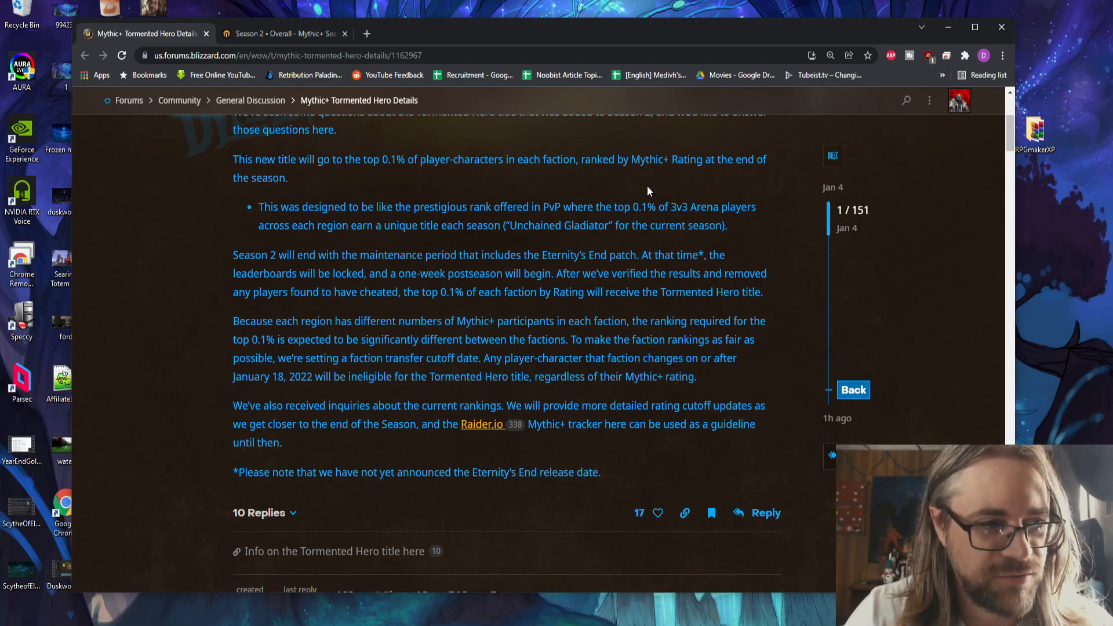
pyautogui.moveTo(583, 201)
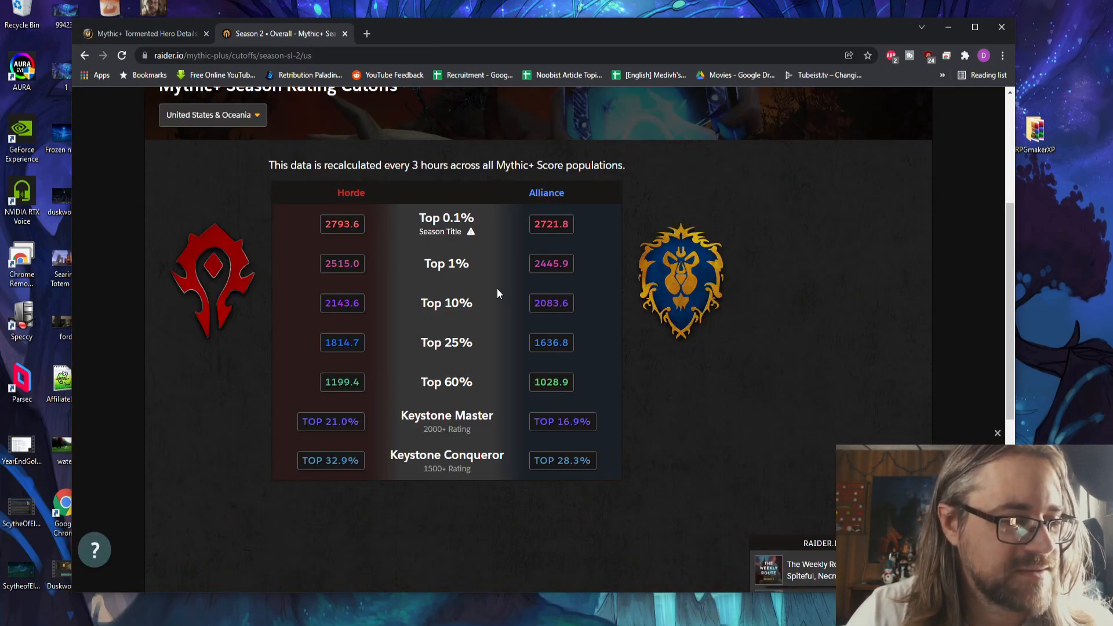
pyautogui.moveTo(450, 508)
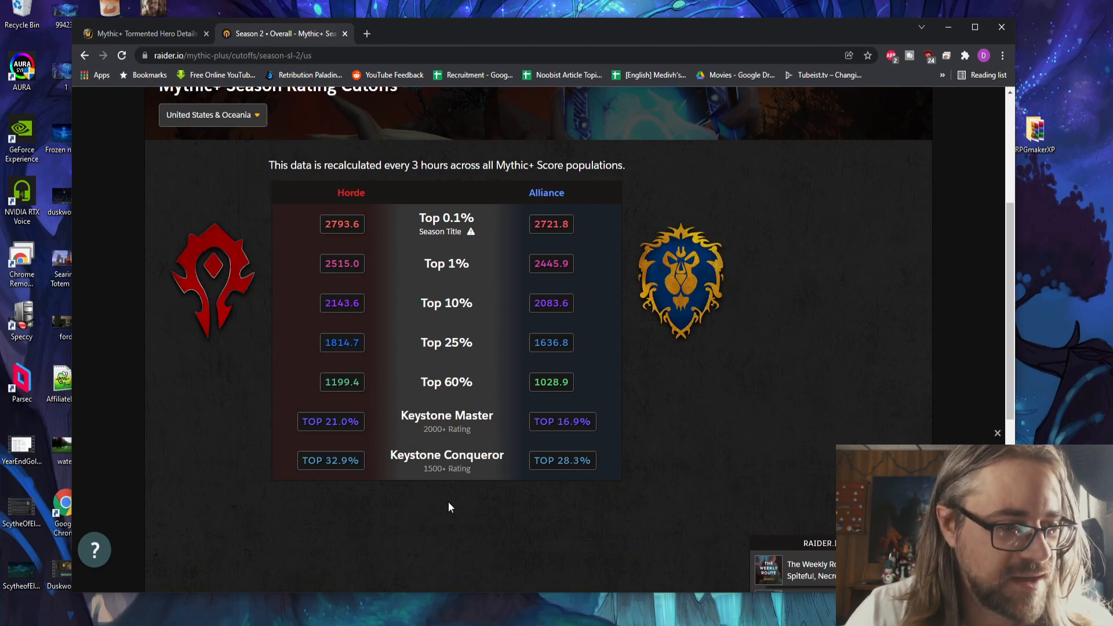
pyautogui.moveTo(331, 422)
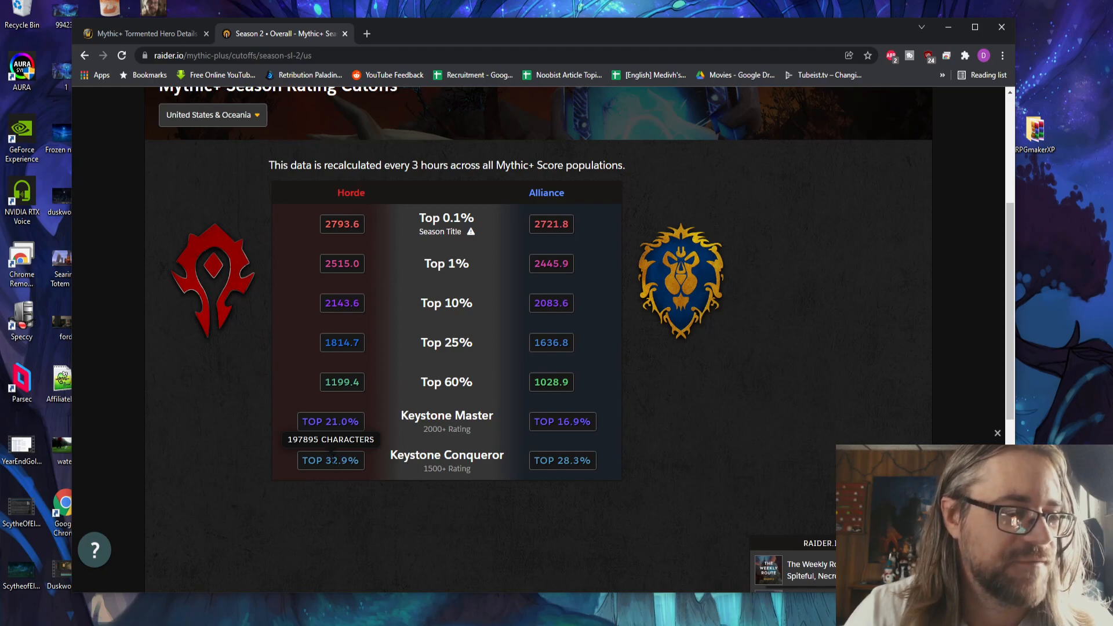
pyautogui.moveTo(371, 468)
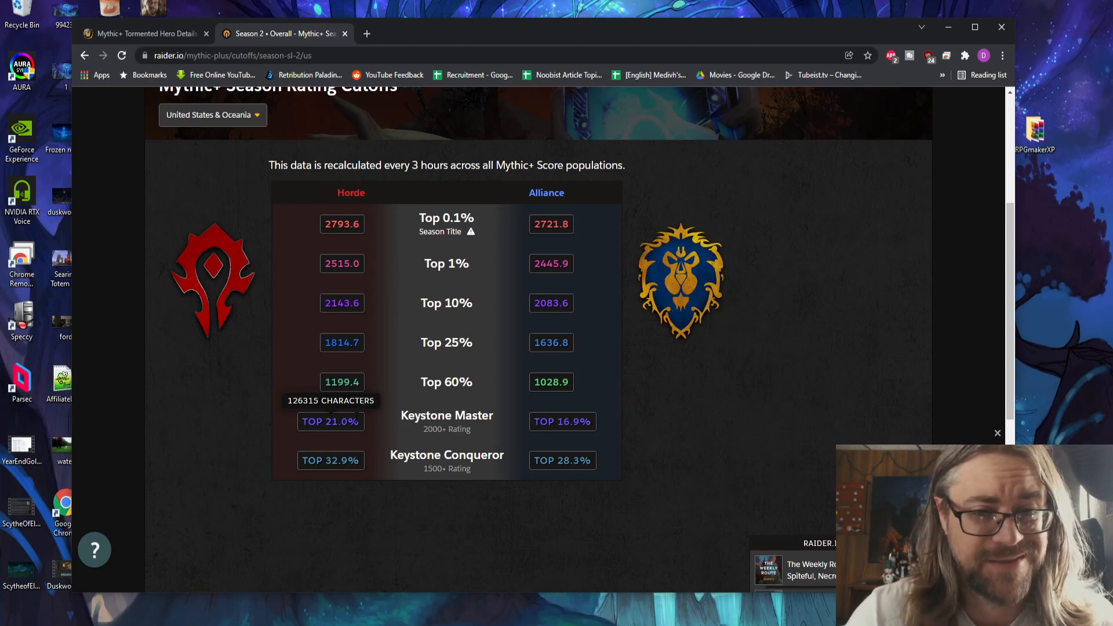
pyautogui.moveTo(552, 342)
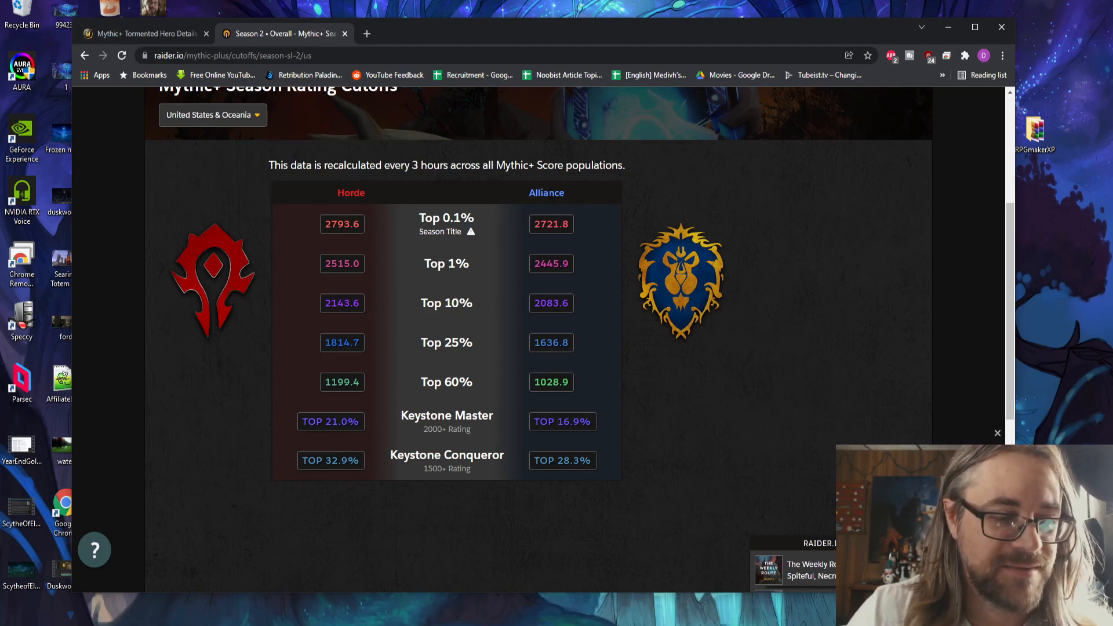
pyautogui.moveTo(545, 187)
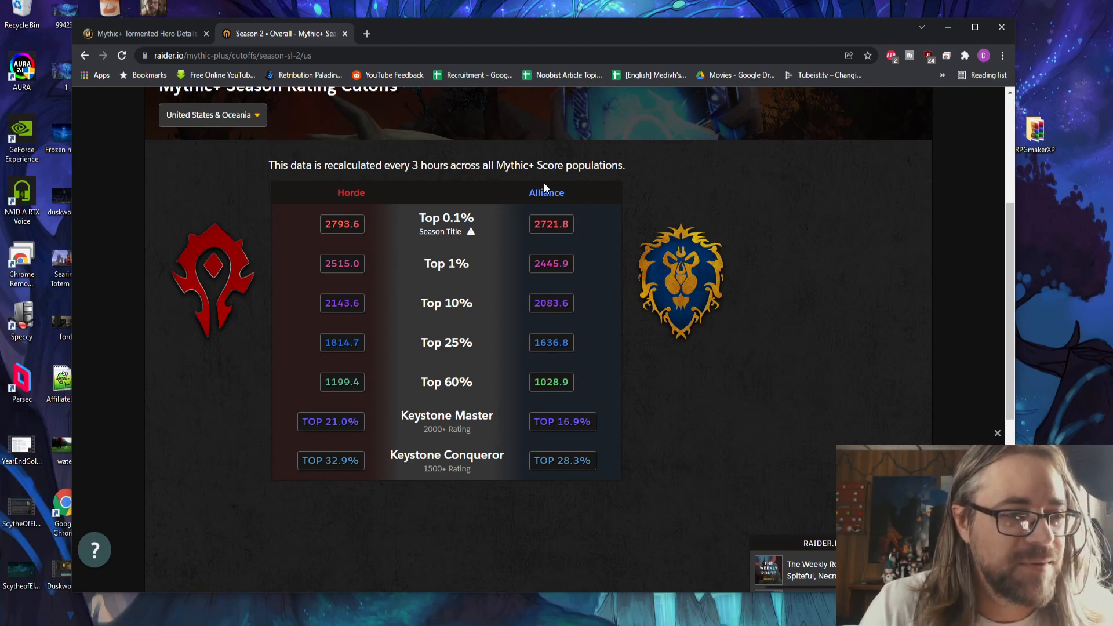
pyautogui.moveTo(496, 155)
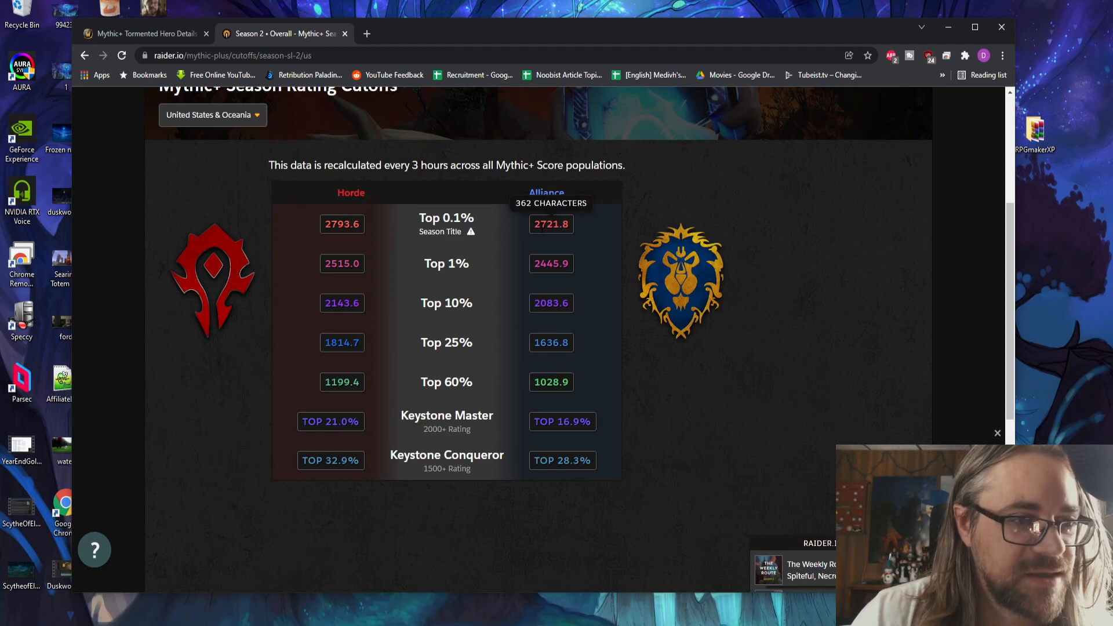
pyautogui.moveTo(350, 192)
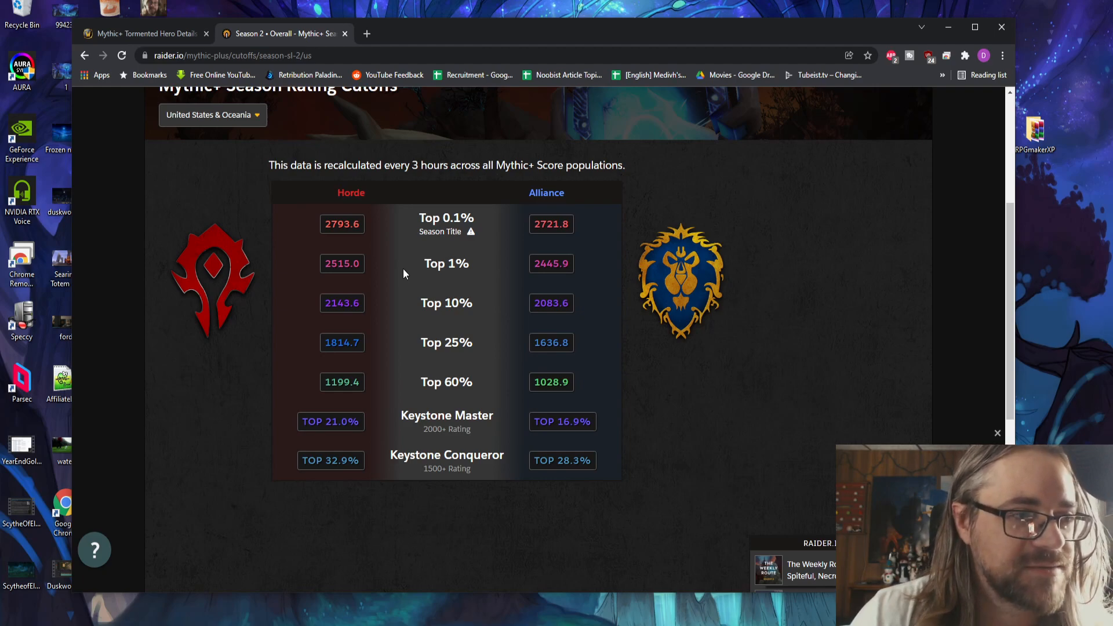
pyautogui.moveTo(350, 192)
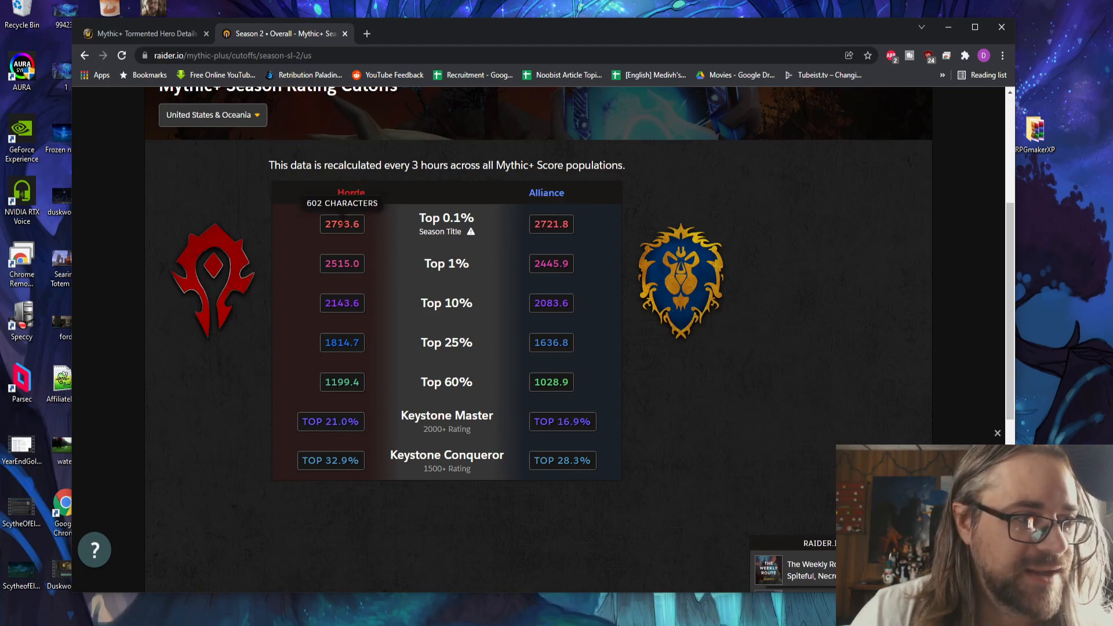
pyautogui.moveTo(528, 253)
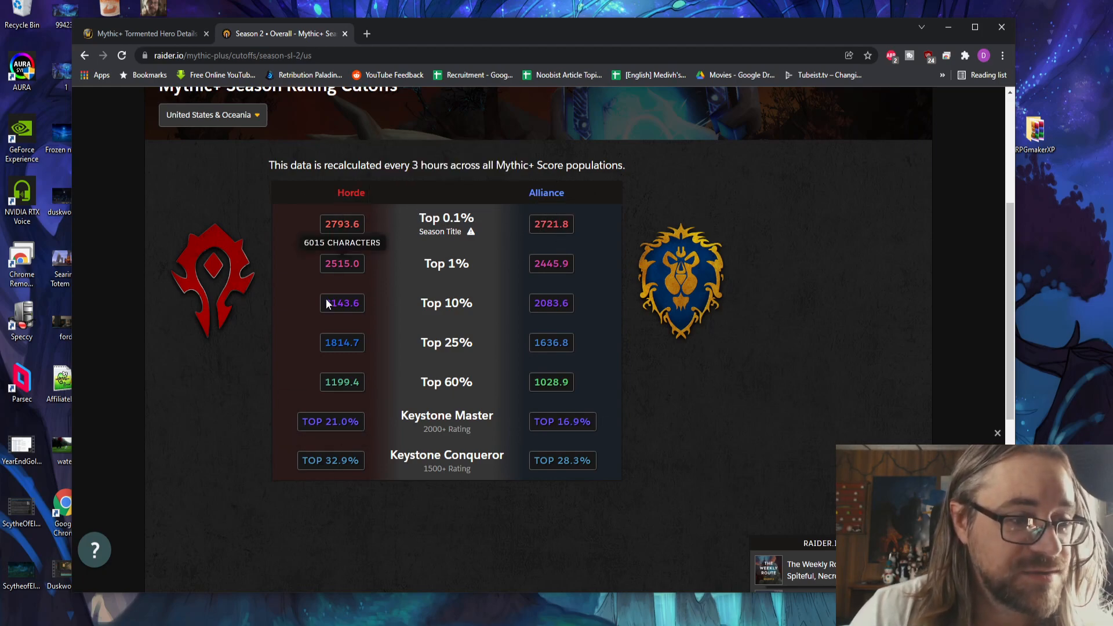
pyautogui.moveTo(331, 422)
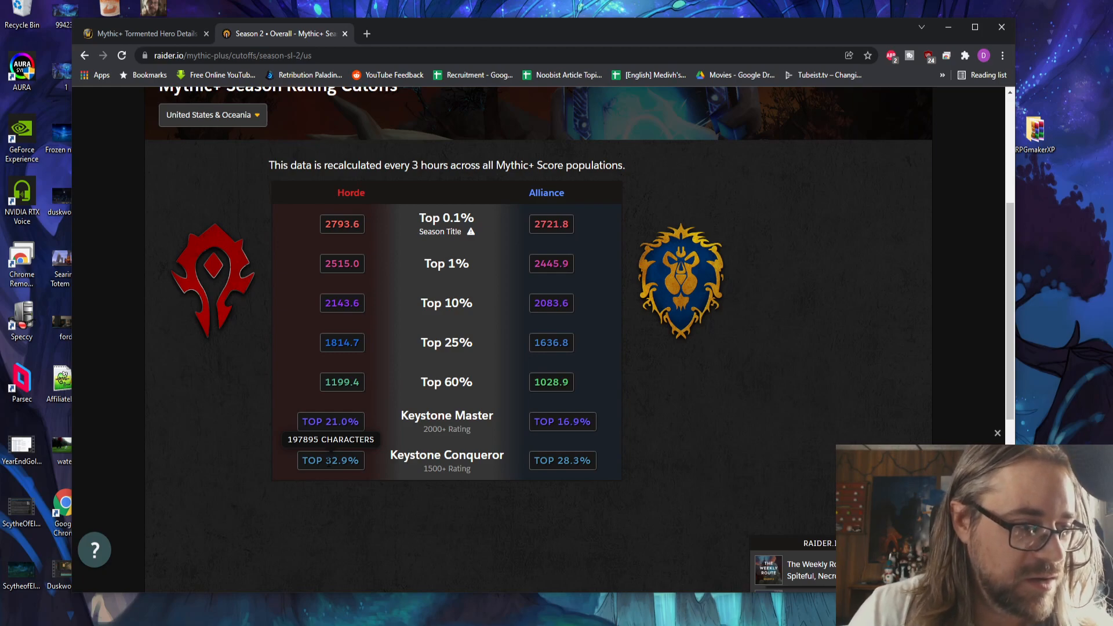
pyautogui.moveTo(569, 445)
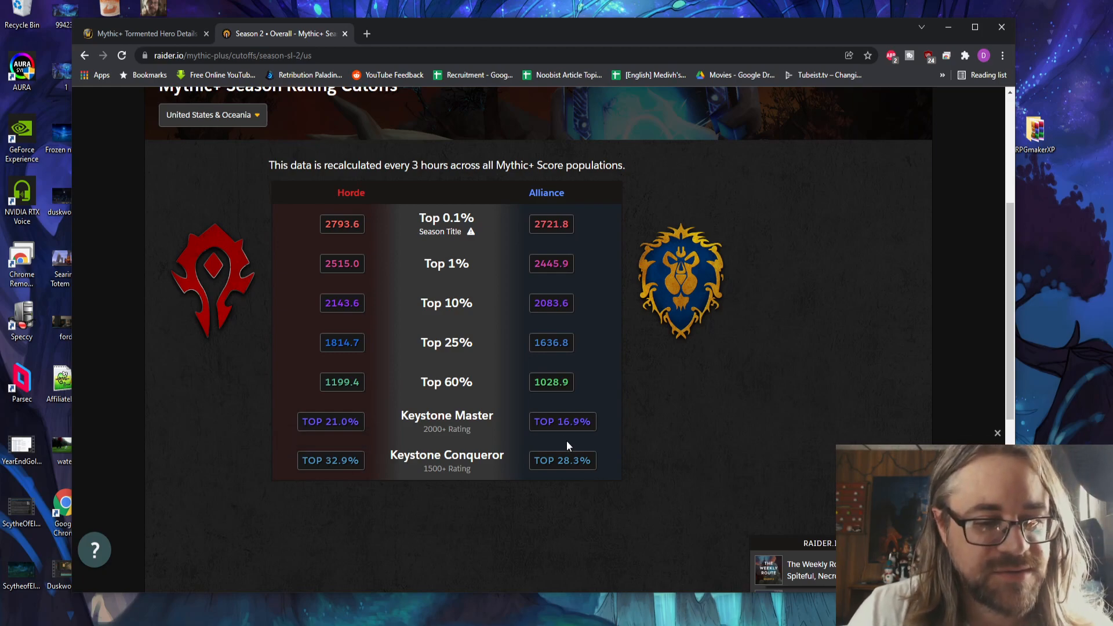
pyautogui.moveTo(564, 422)
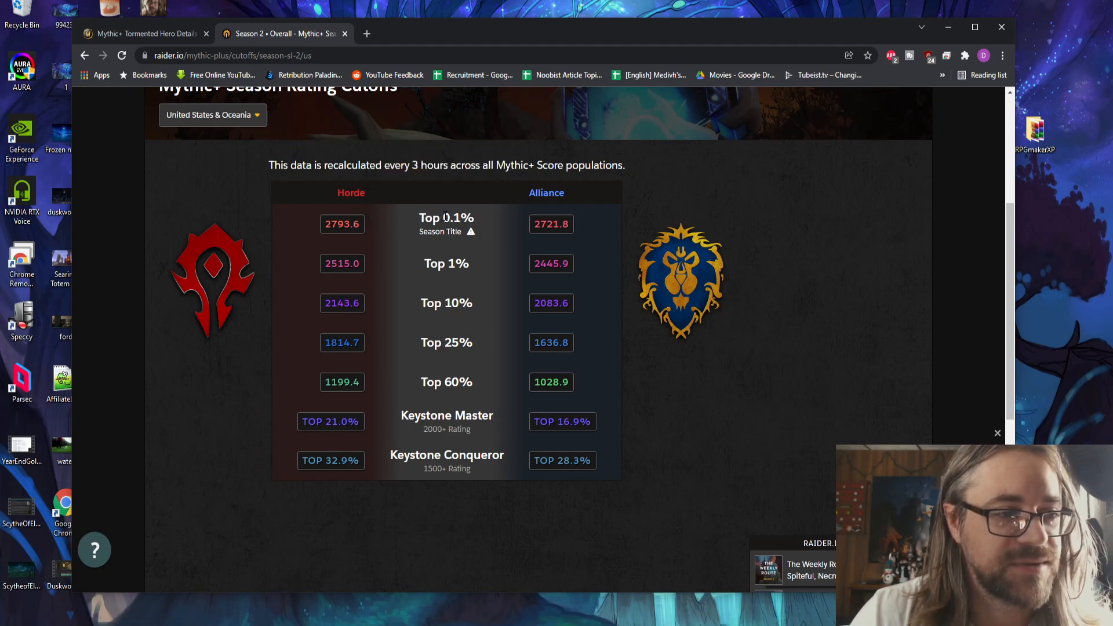
pyautogui.moveTo(470, 231)
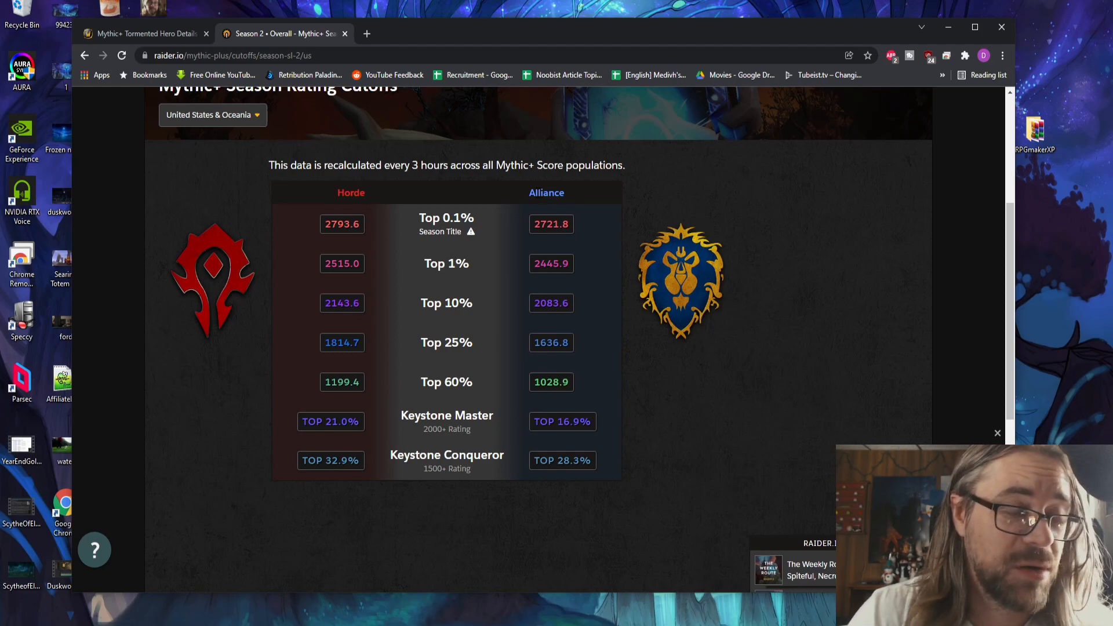
pyautogui.moveTo(535, 216)
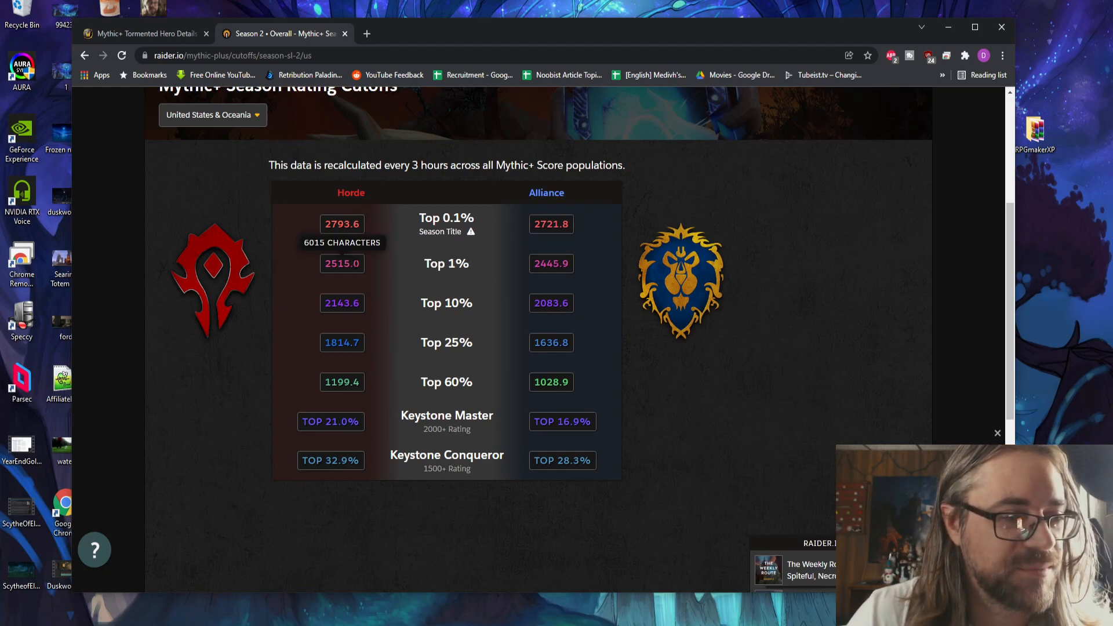
pyautogui.moveTo(433, 264)
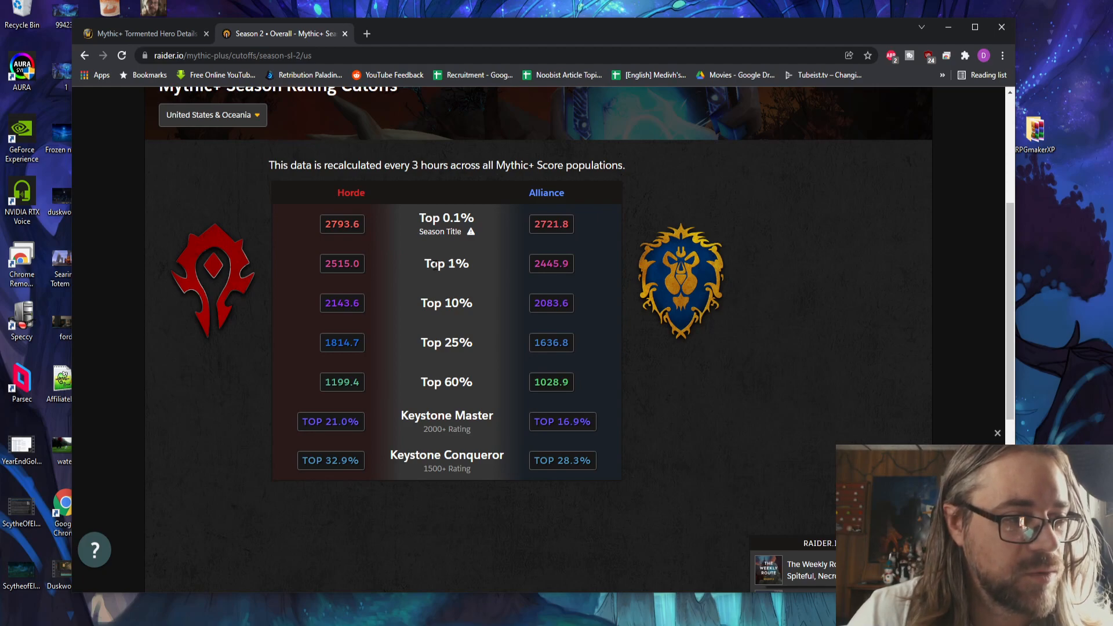
pyautogui.moveTo(342, 224)
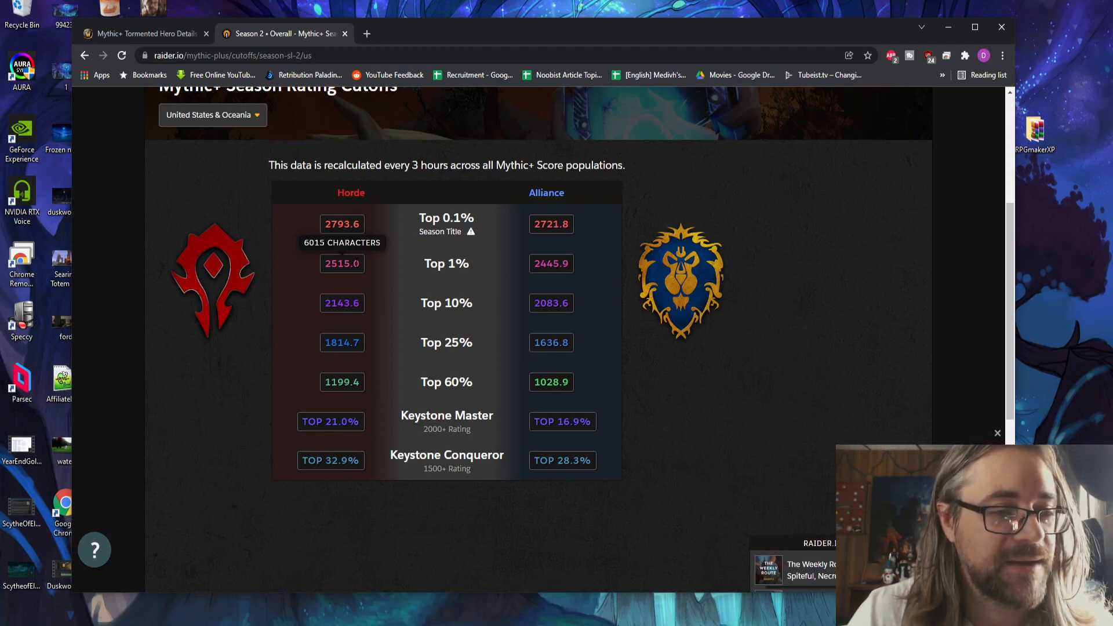
pyautogui.moveTo(515, 288)
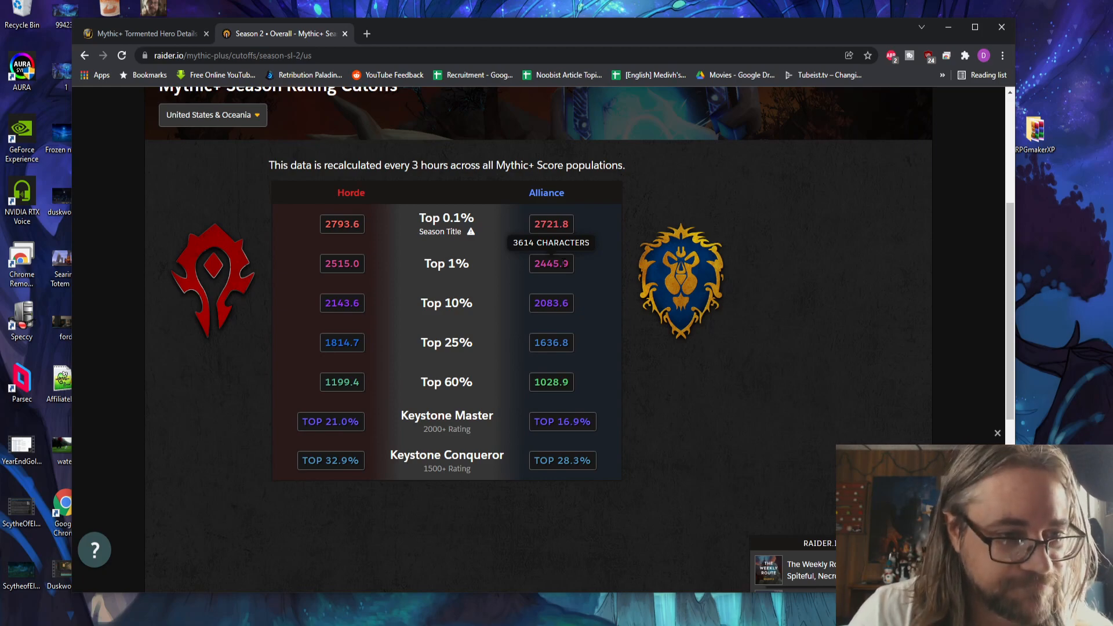
pyautogui.moveTo(452, 264)
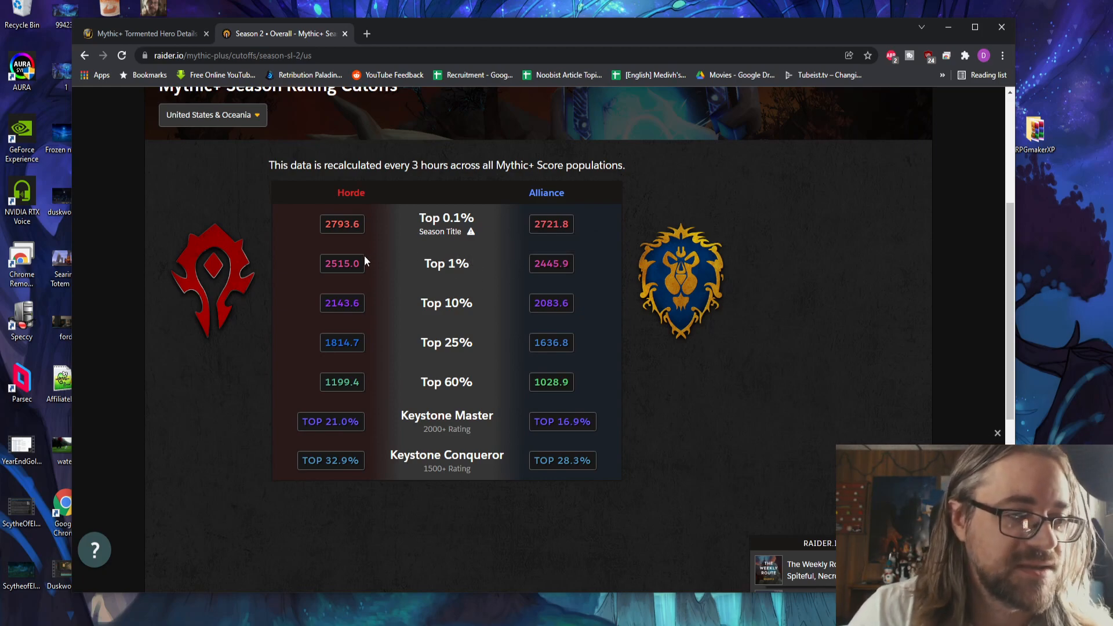
pyautogui.moveTo(341, 224)
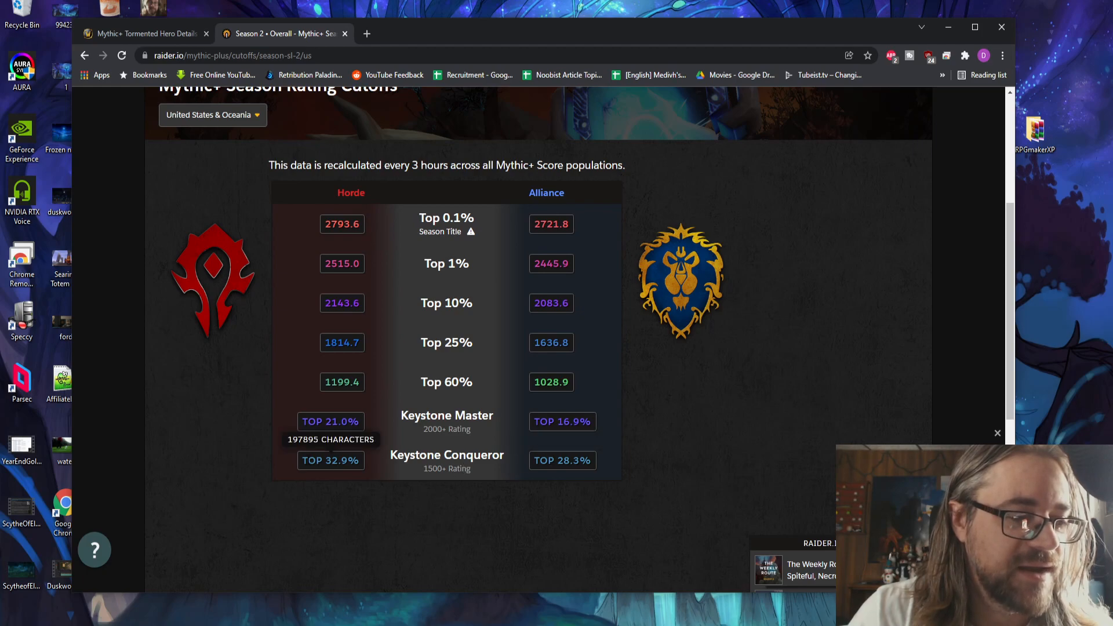
pyautogui.moveTo(427, 410)
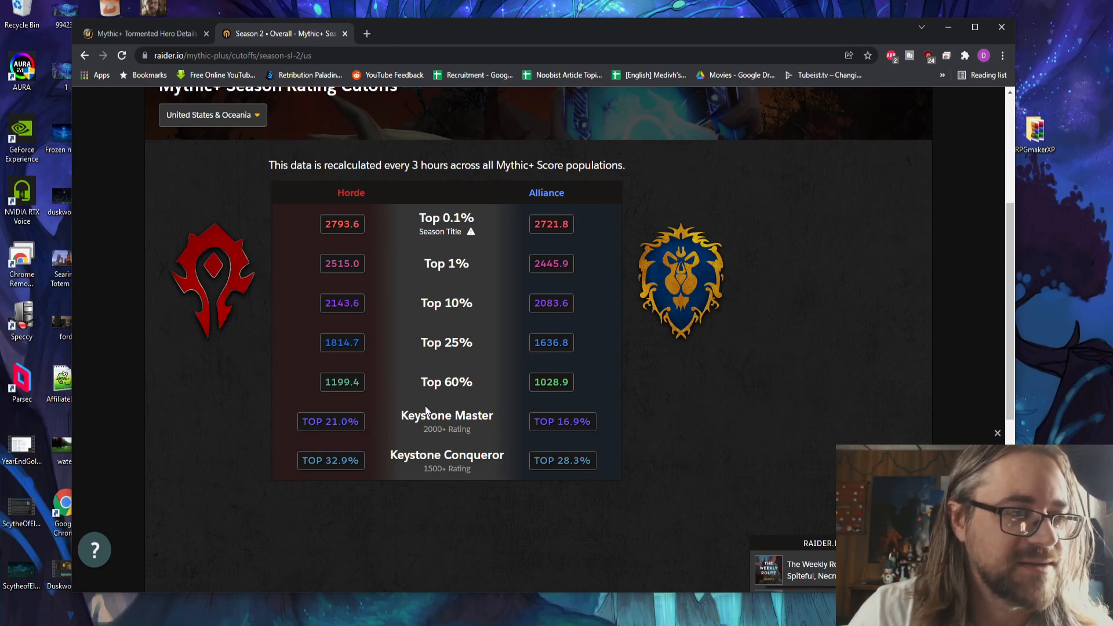
pyautogui.moveTo(418, 394)
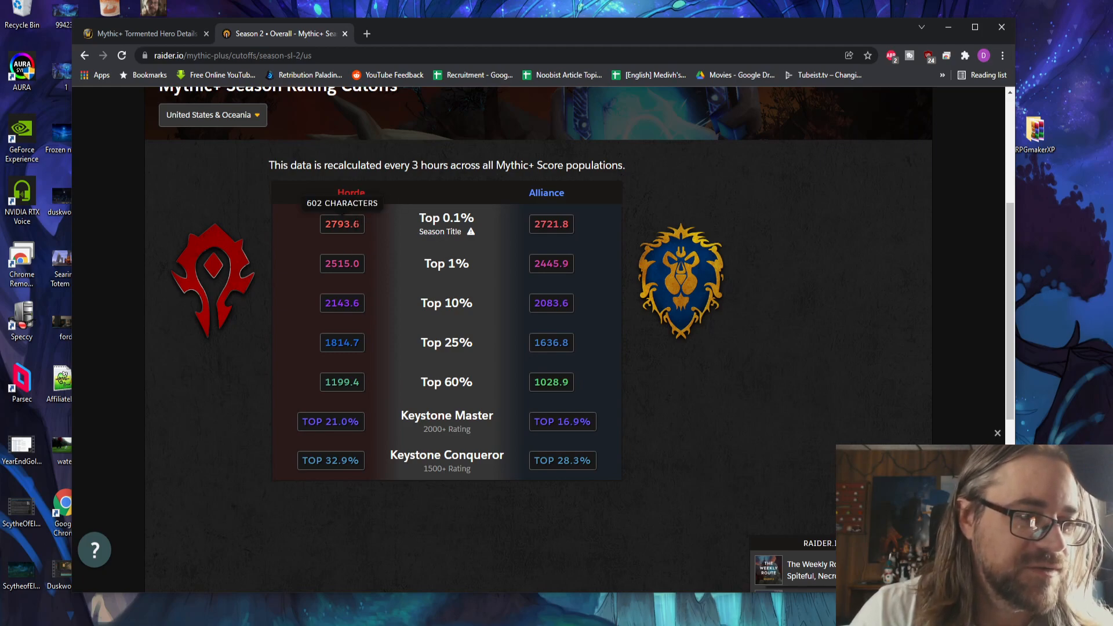
pyautogui.moveTo(364, 230)
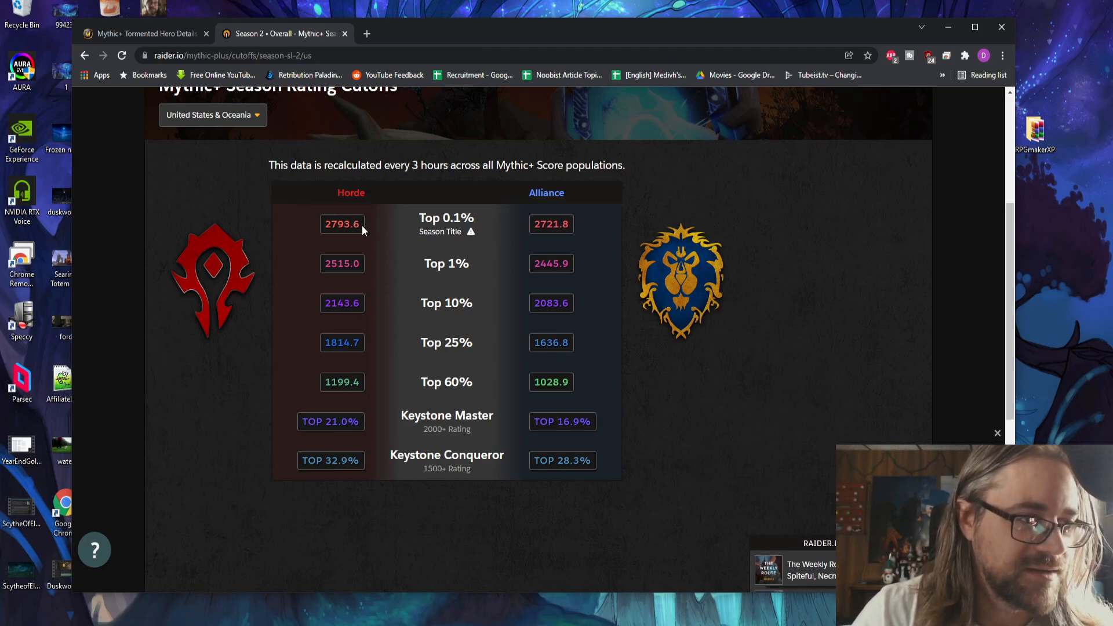
pyautogui.moveTo(350, 193)
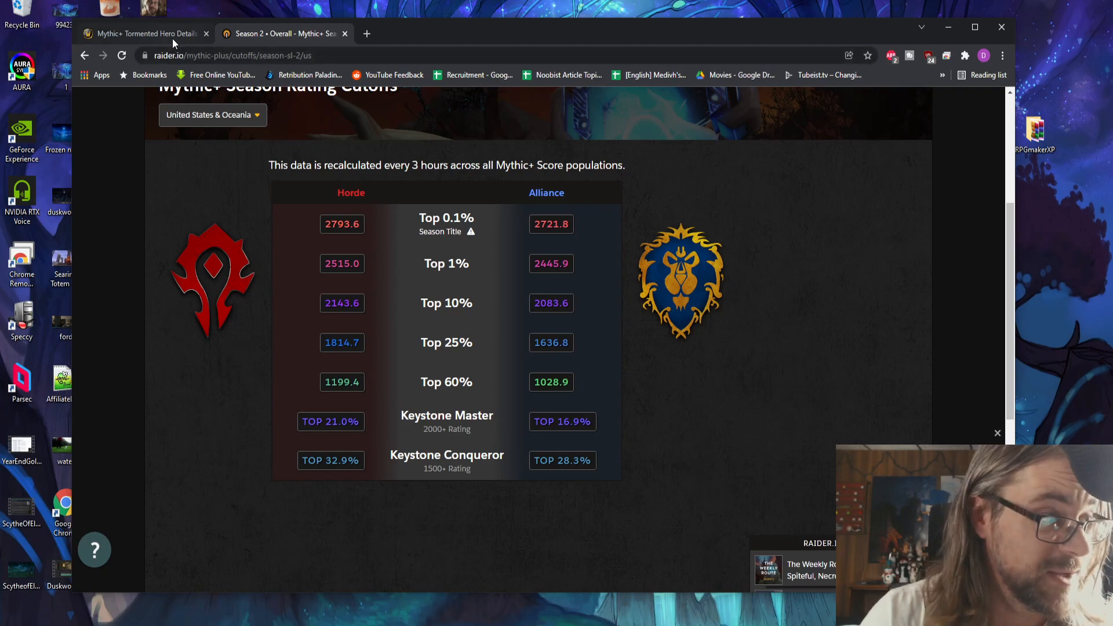
# Step: Show the US & Oceania Mythic+ season rating cutoffs for Horde and Alliance
pyautogui.click(212, 115)
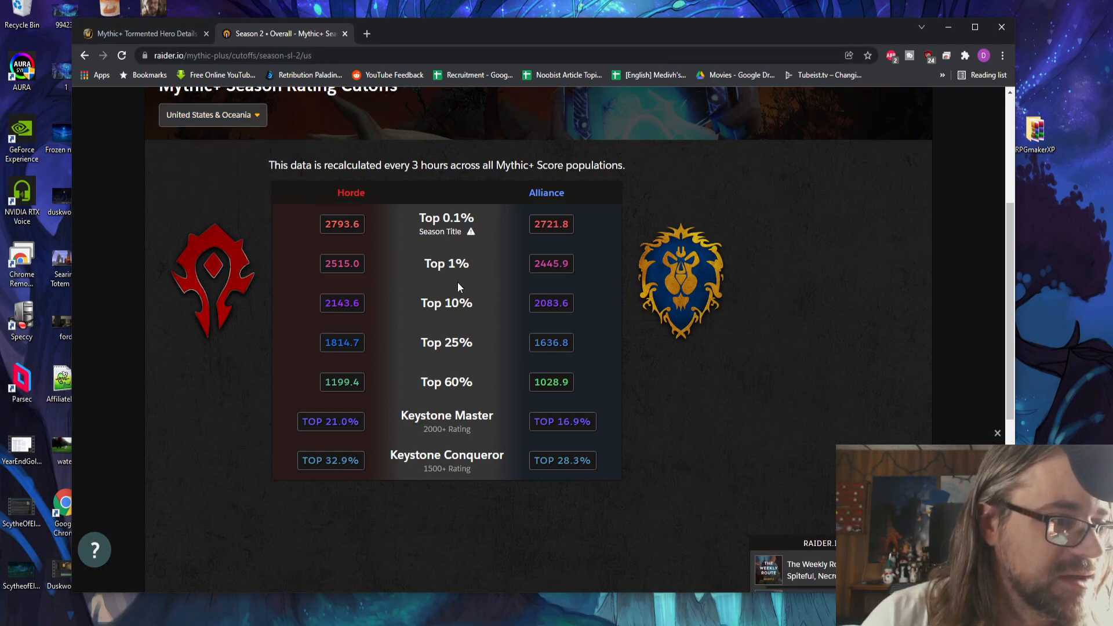
pyautogui.moveTo(350, 193)
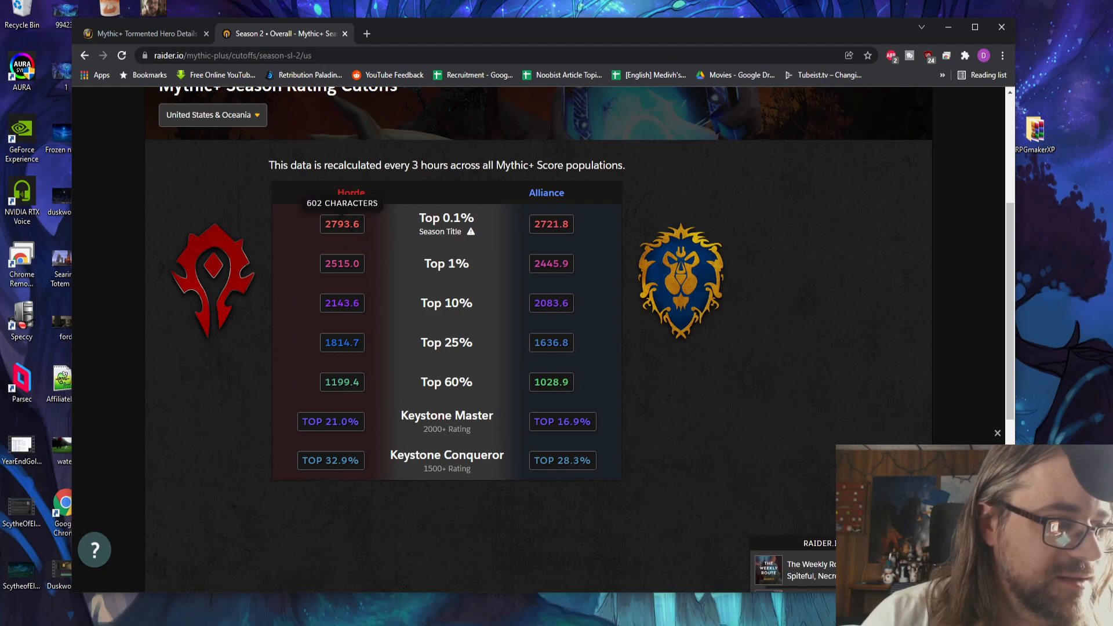
# Step: Switch the cutoffs to the Europe region, briefly flipping back to US & Oceania for comparison
pyautogui.click(214, 115)
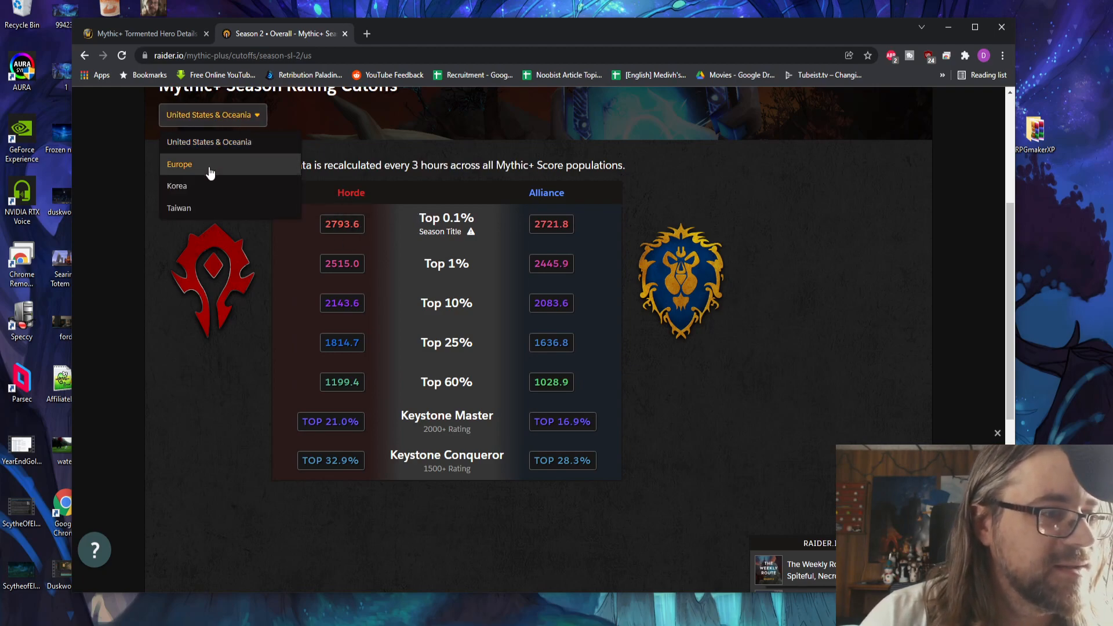
pyautogui.click(178, 165)
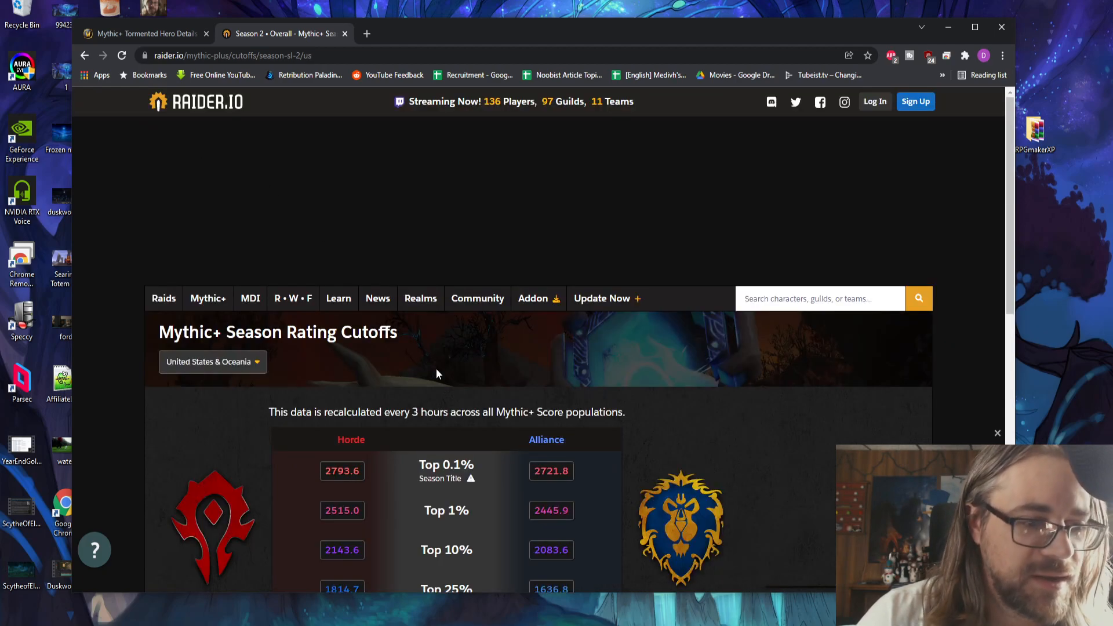
pyautogui.click(212, 361)
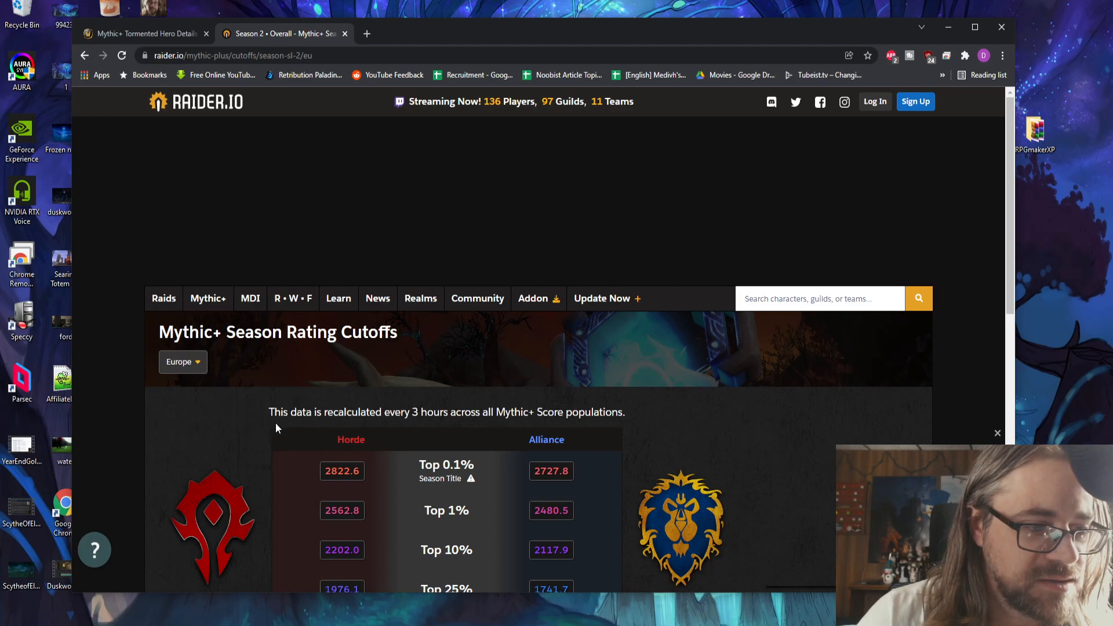
pyautogui.click(183, 362)
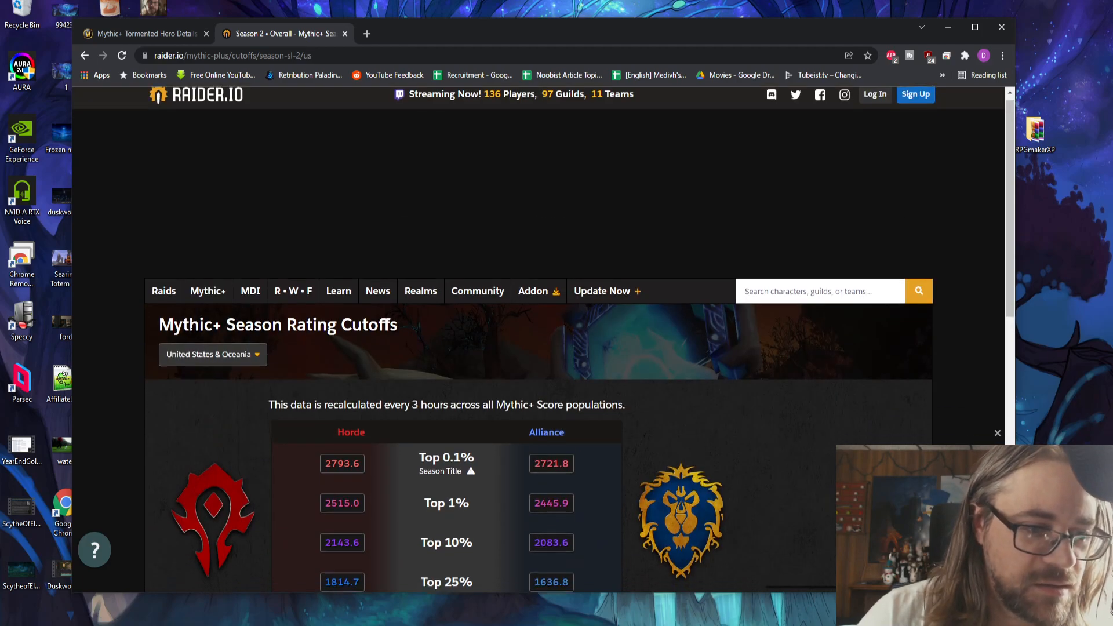
pyautogui.click(208, 299)
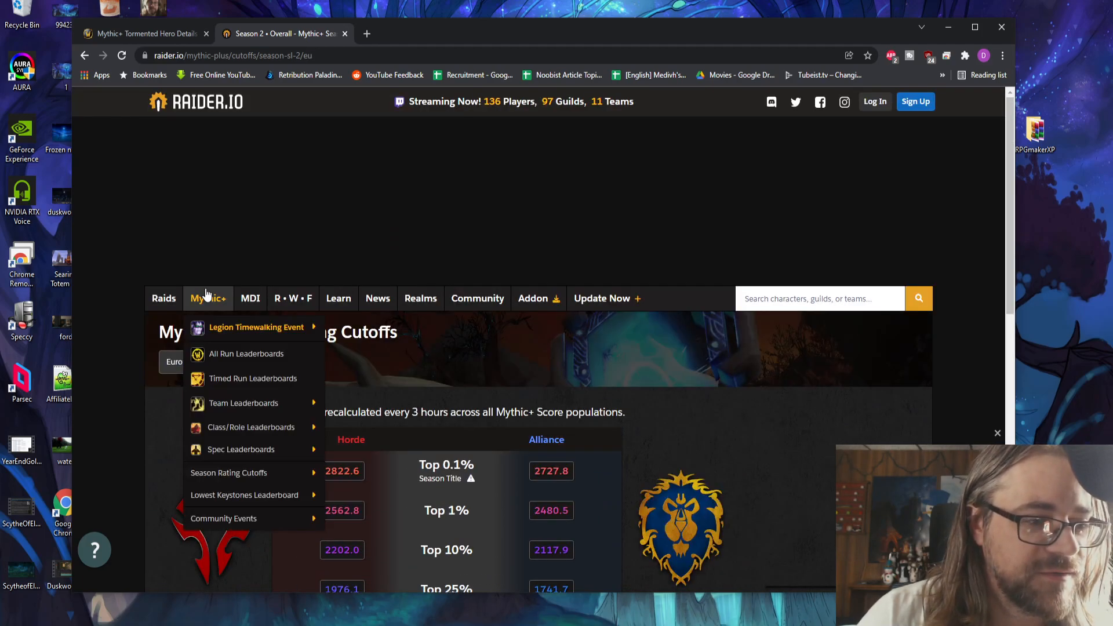
# Step: View the Korea then Taiwan cutoffs and select the Taiwan Alliance top 0.1% value
pyautogui.click(183, 239)
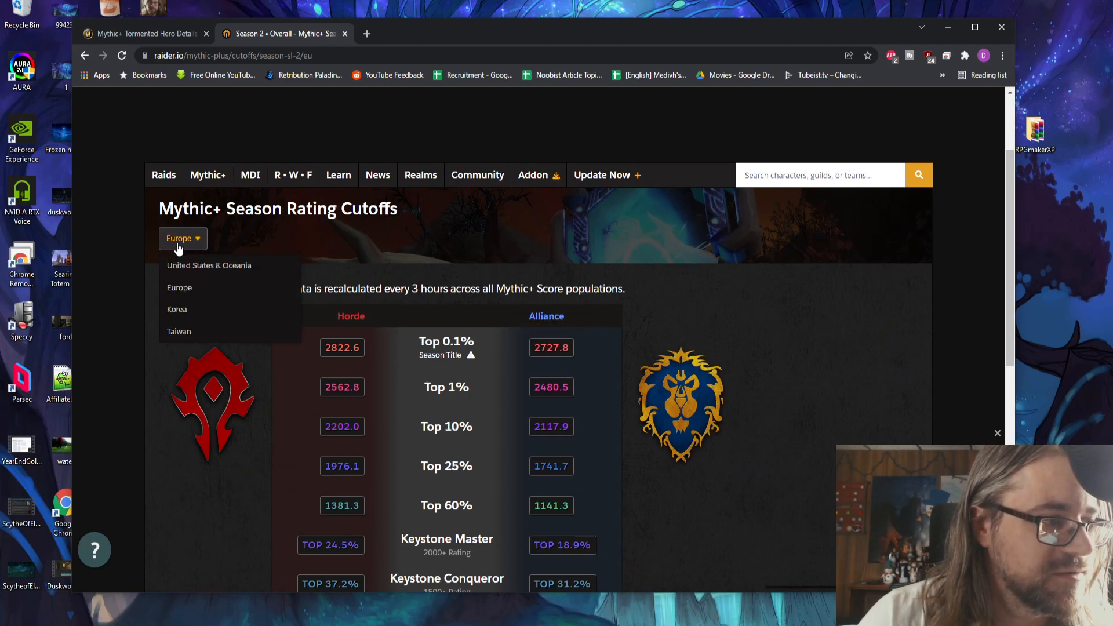
pyautogui.moveTo(191, 311)
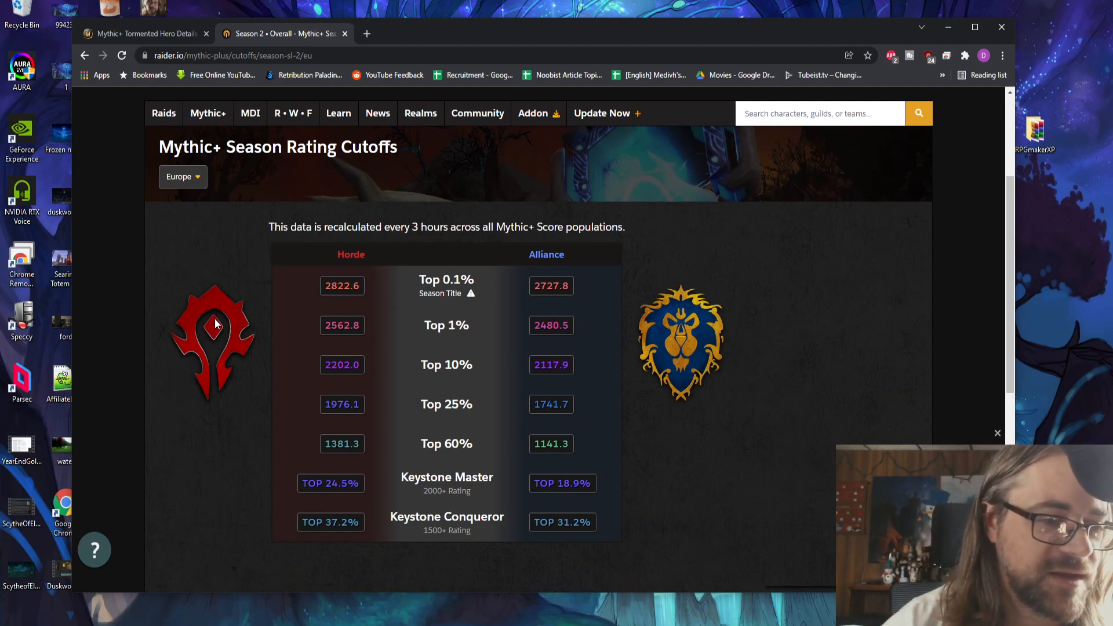
pyautogui.moveTo(185, 177)
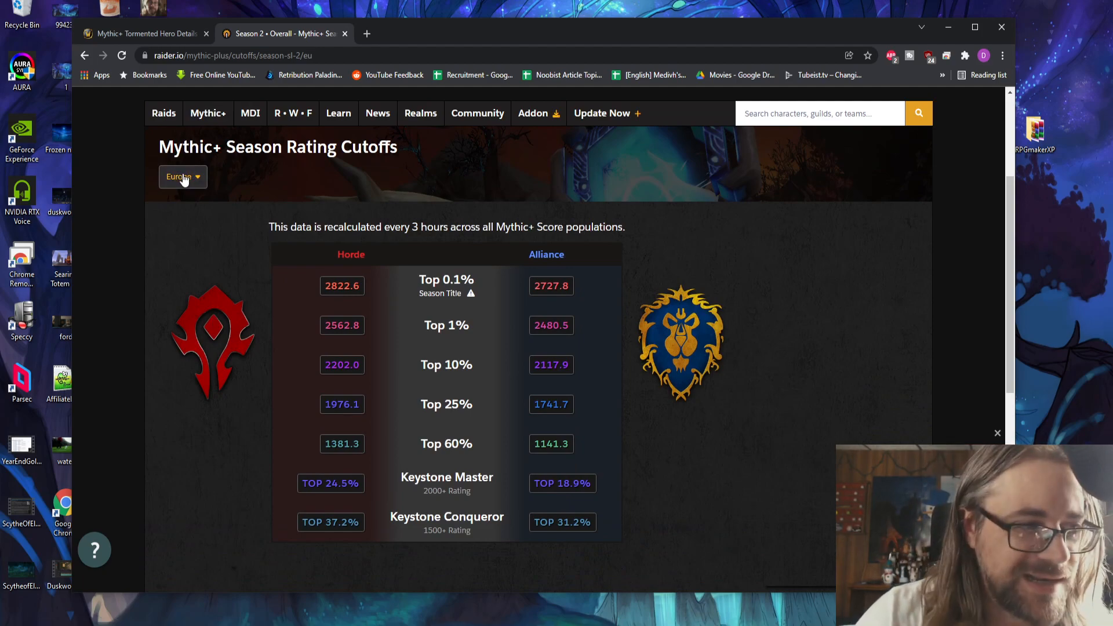
pyautogui.click(183, 176)
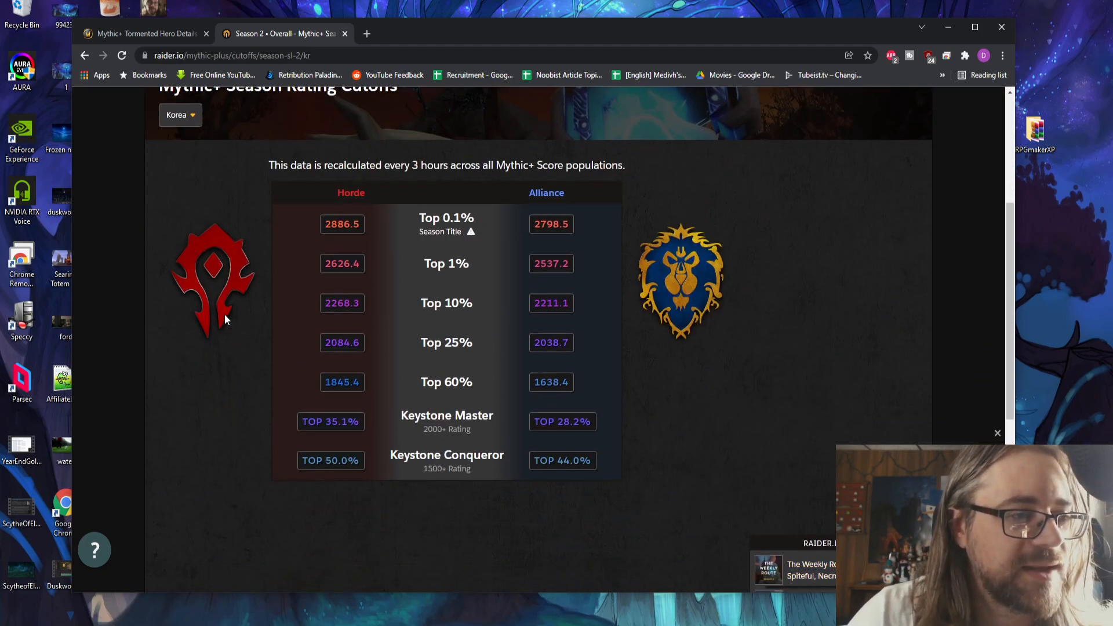
pyautogui.click(180, 115)
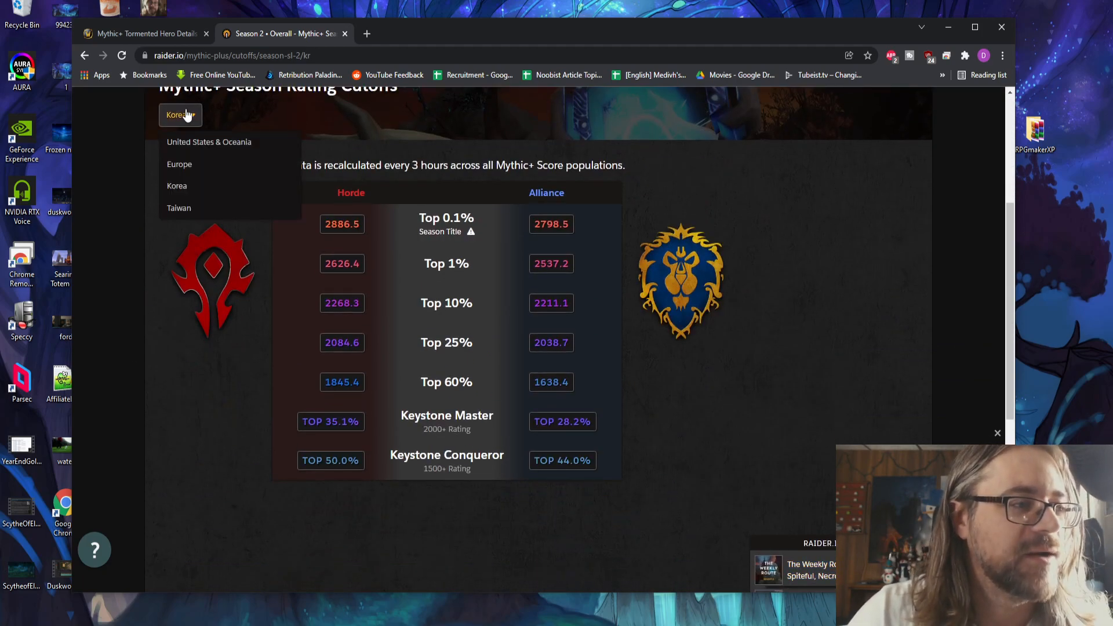
pyautogui.click(178, 207)
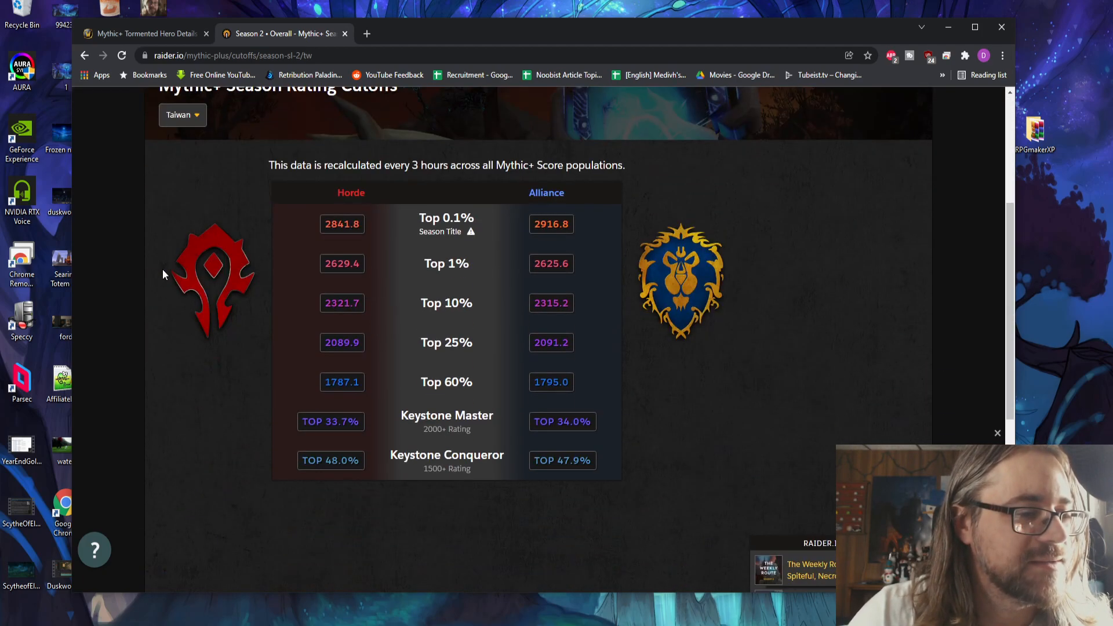
pyautogui.doubleClick(551, 225)
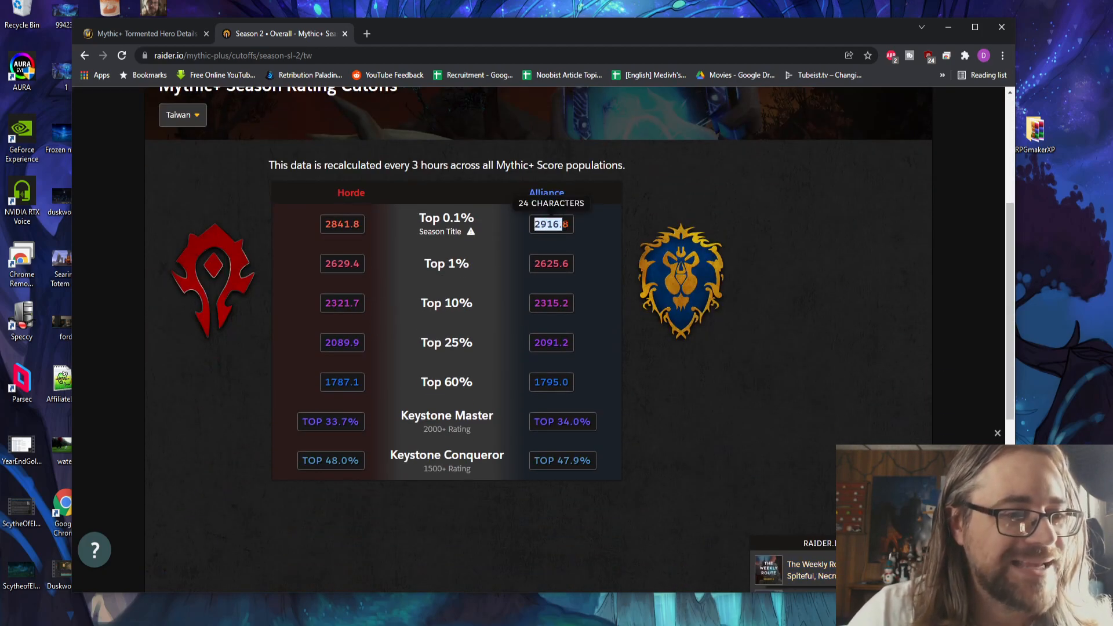
pyautogui.moveTo(582, 238)
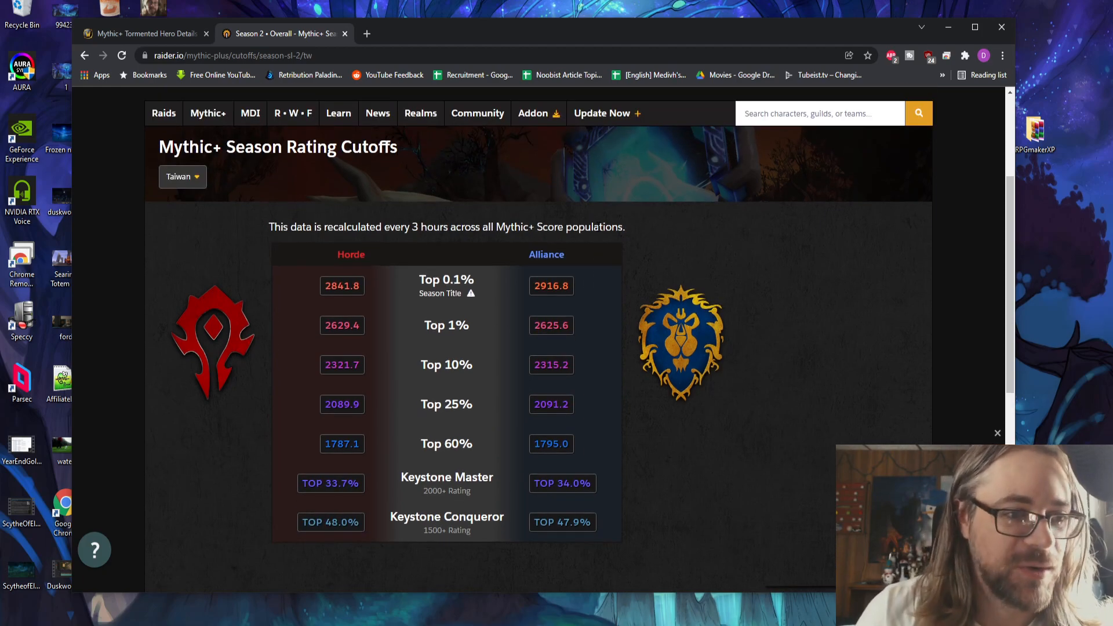
# Step: Revisit the Europe cutoffs, then step back through US & Oceania to the Taiwan cutoffs
pyautogui.click(182, 176)
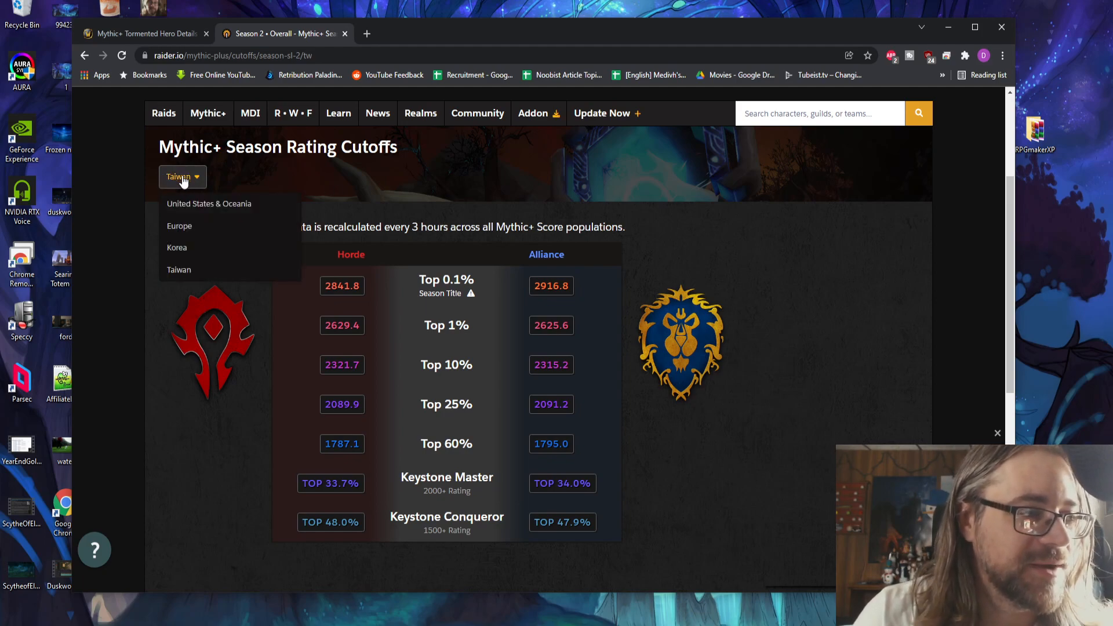
pyautogui.moveTo(198, 241)
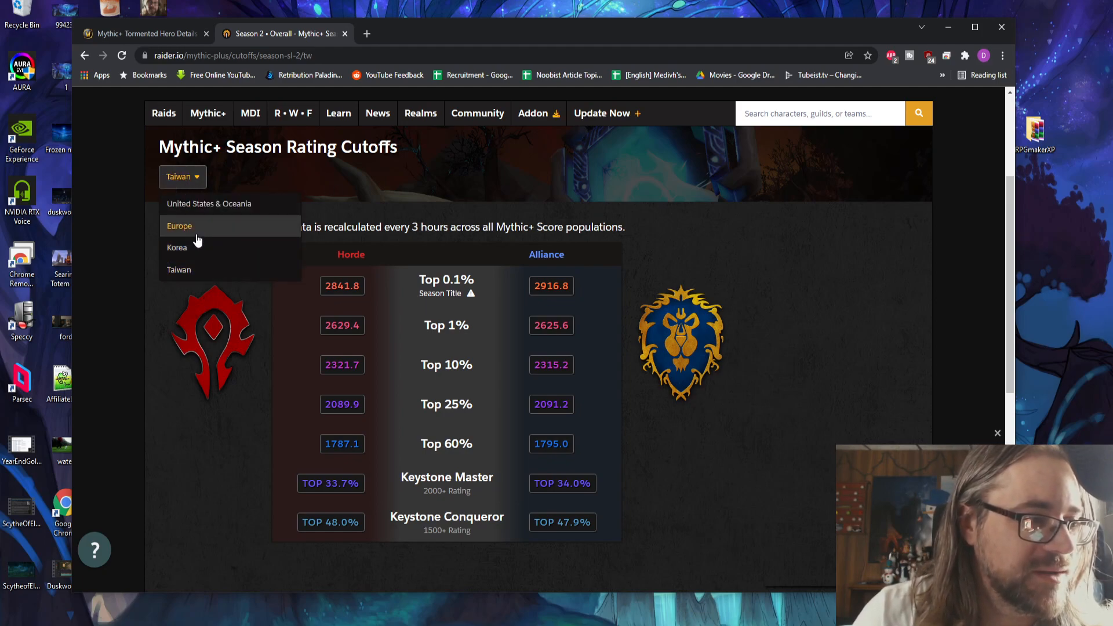
pyautogui.click(178, 247)
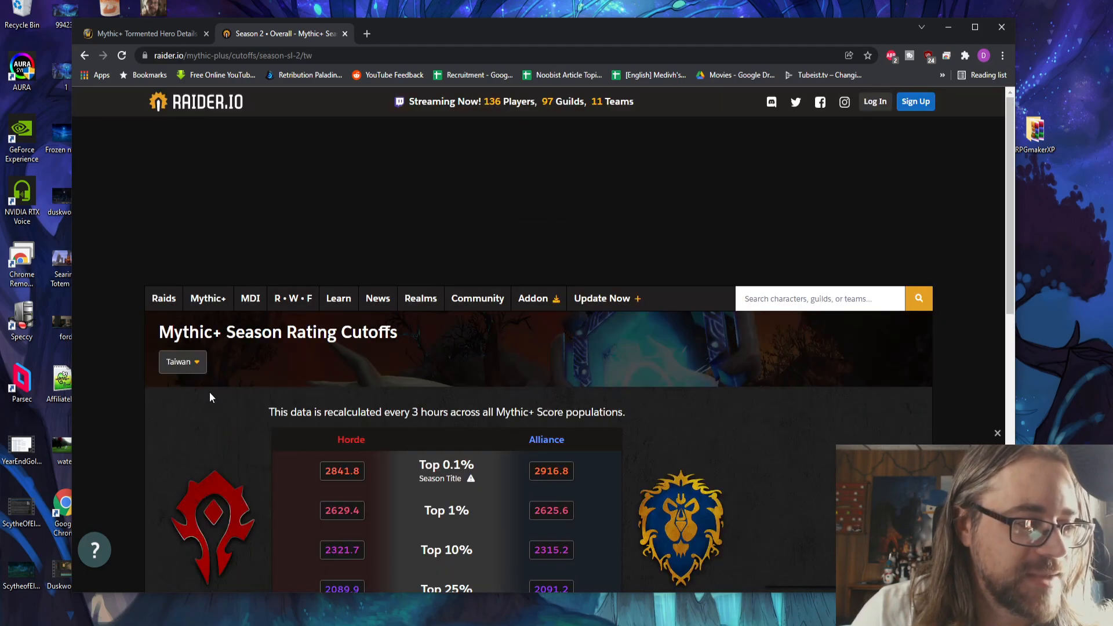
pyautogui.click(182, 362)
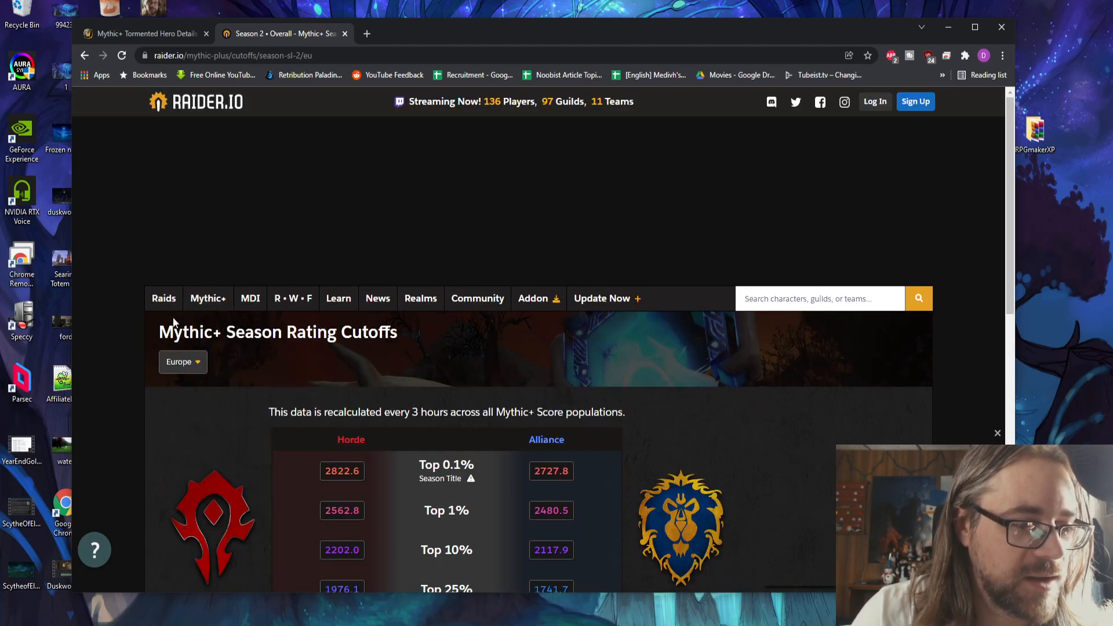
pyautogui.click(183, 362)
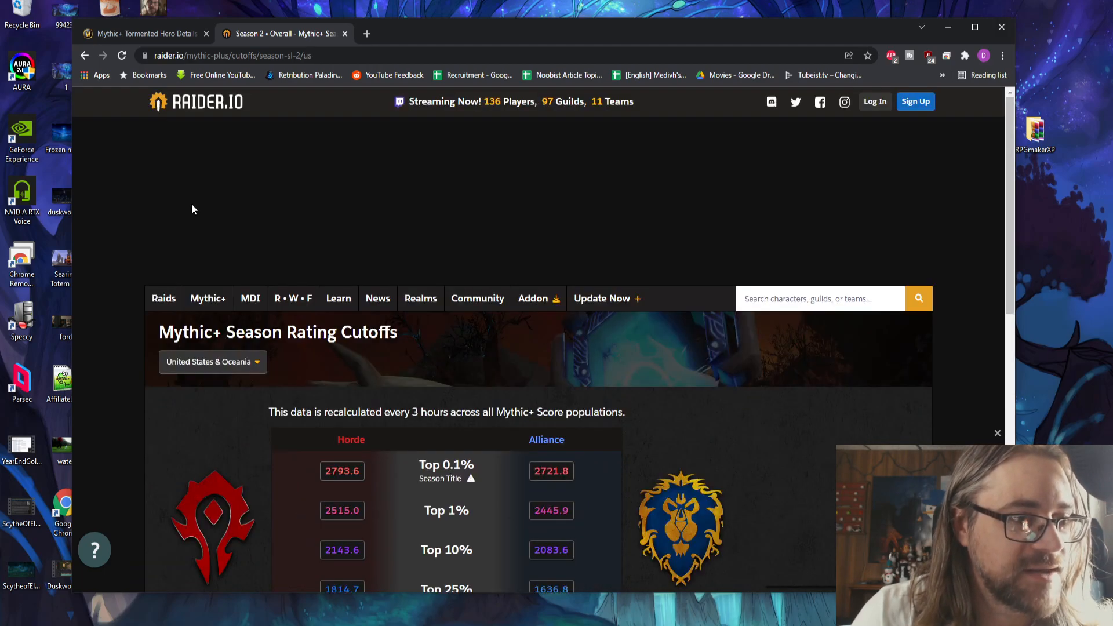
pyautogui.click(212, 361)
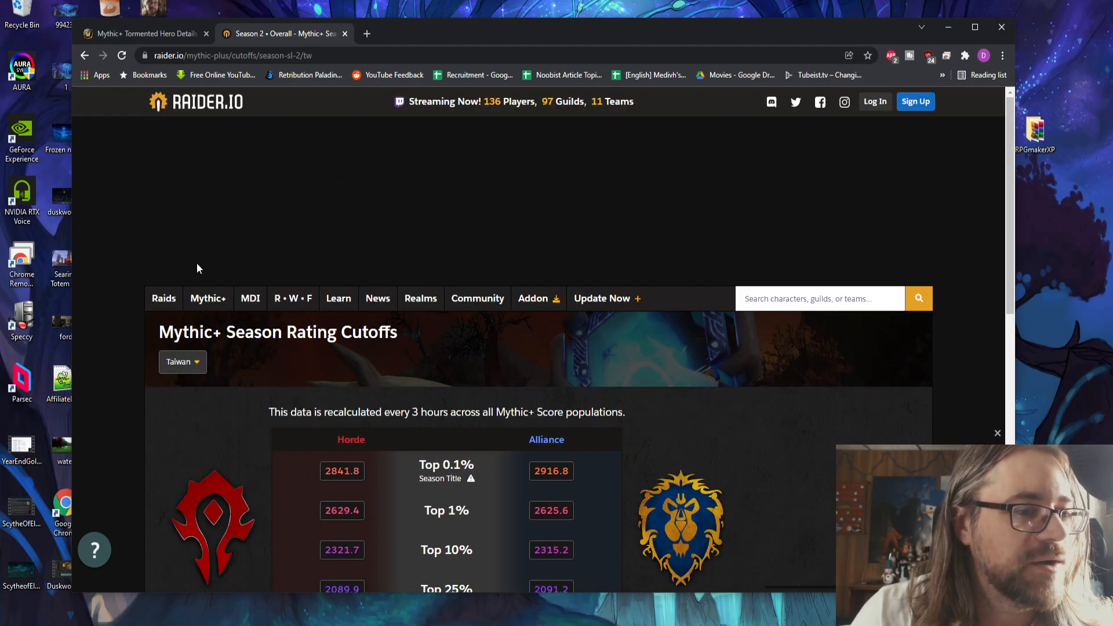
# Step: Return to the US & Oceania region and scroll through its thresholds to Keystone Conqueror
pyautogui.scroll(-3)
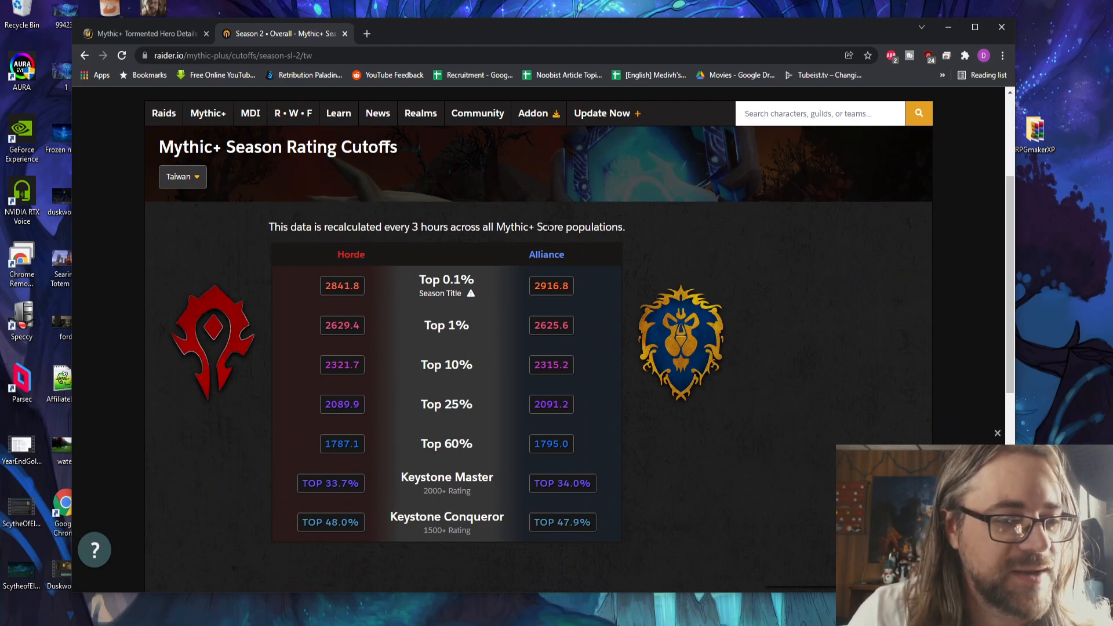
pyautogui.click(182, 176)
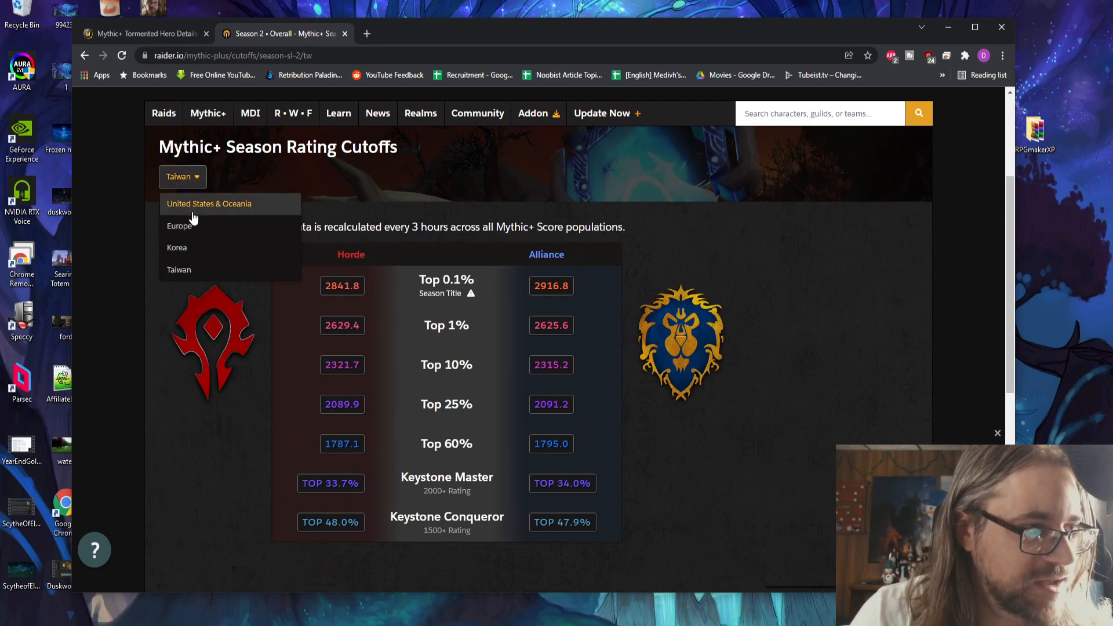
pyautogui.click(209, 203)
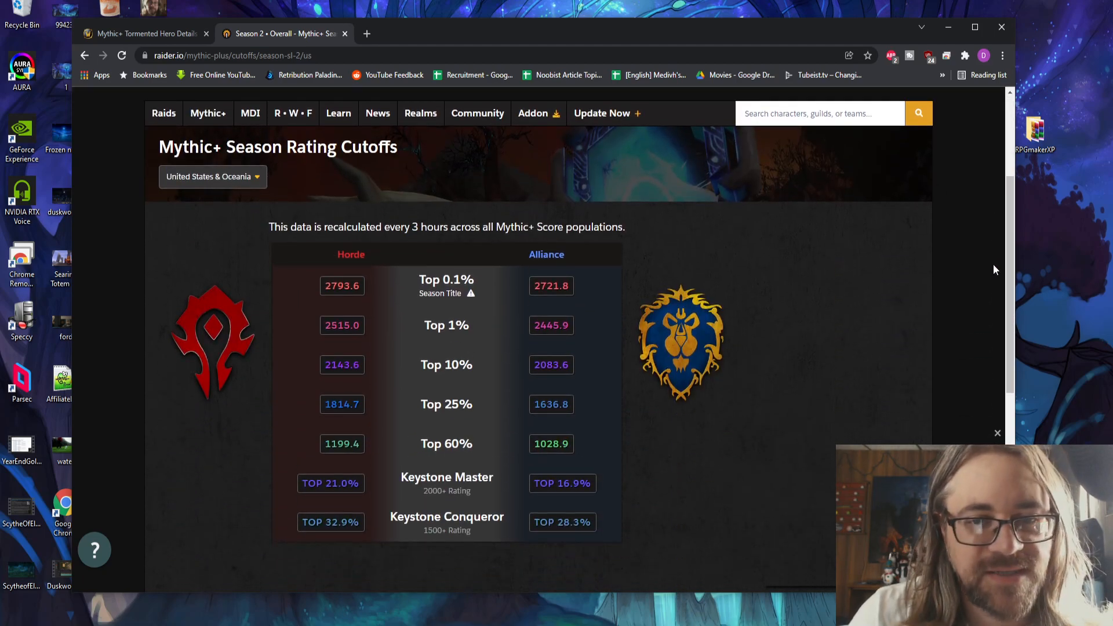
pyautogui.scroll(-3)
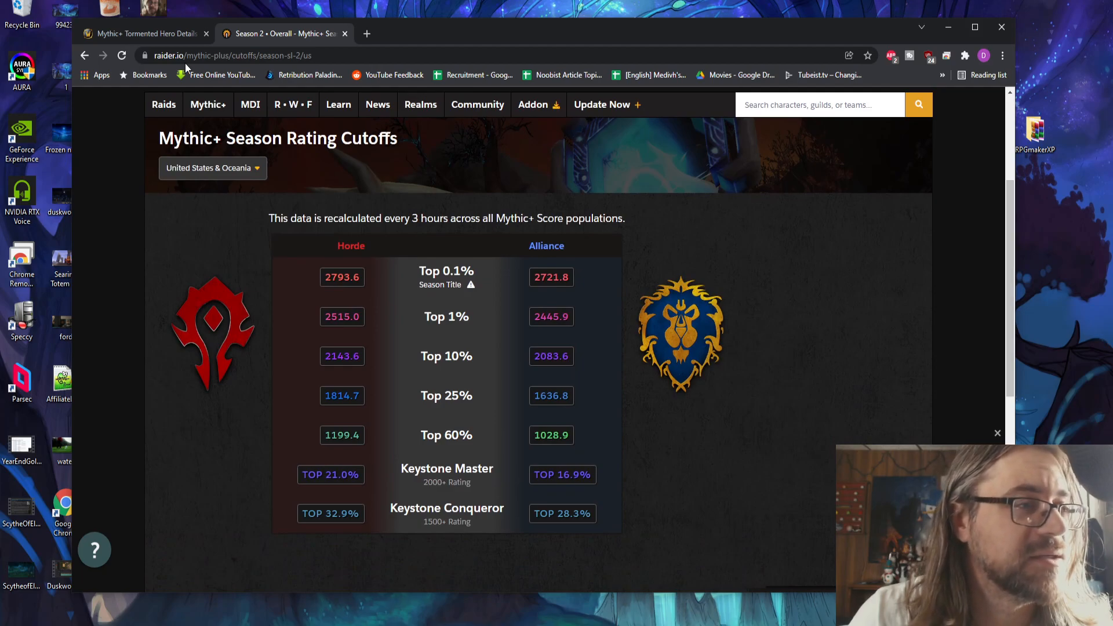
pyautogui.moveTo(149, 34)
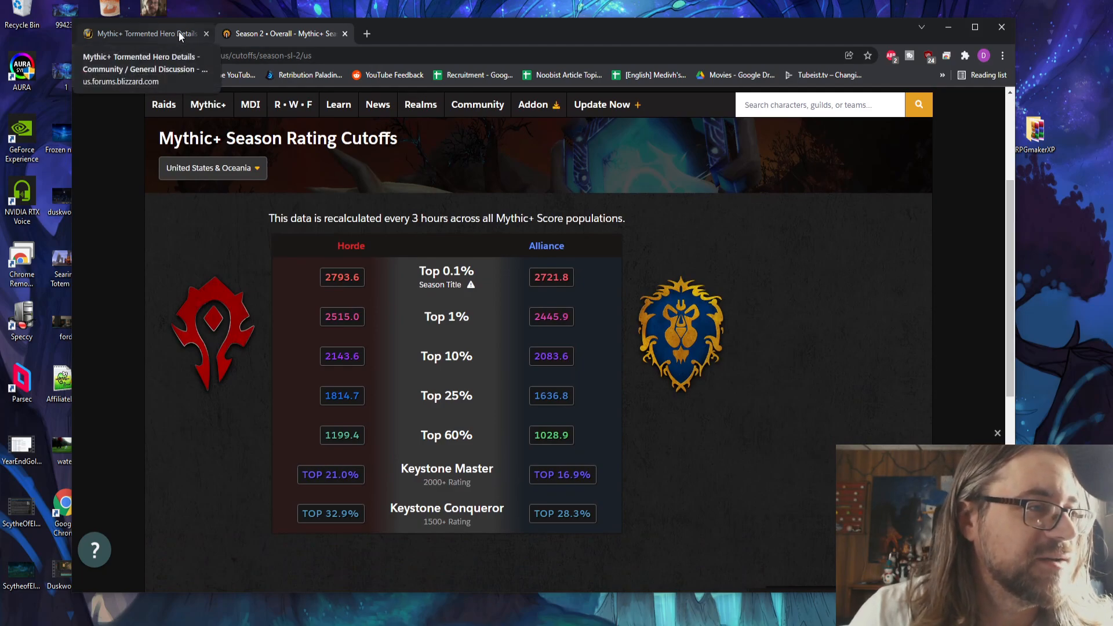
# Step: Return to the Tormented Hero thread and scroll through replies down to Felrynx's post defending Mythic+ rewards
pyautogui.click(149, 33)
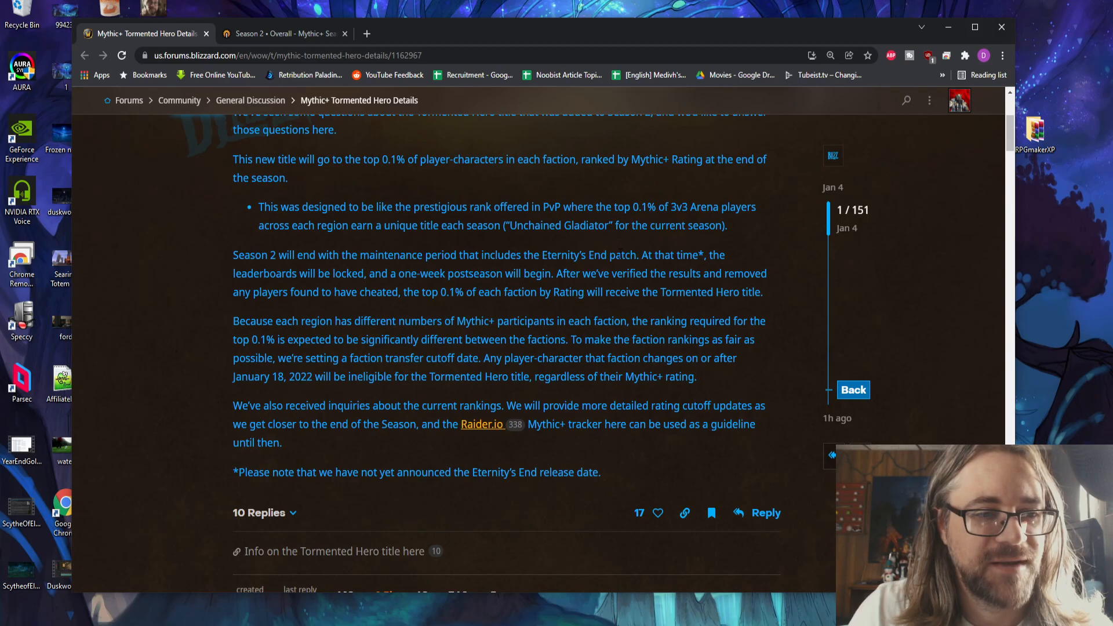
pyautogui.scroll(-3)
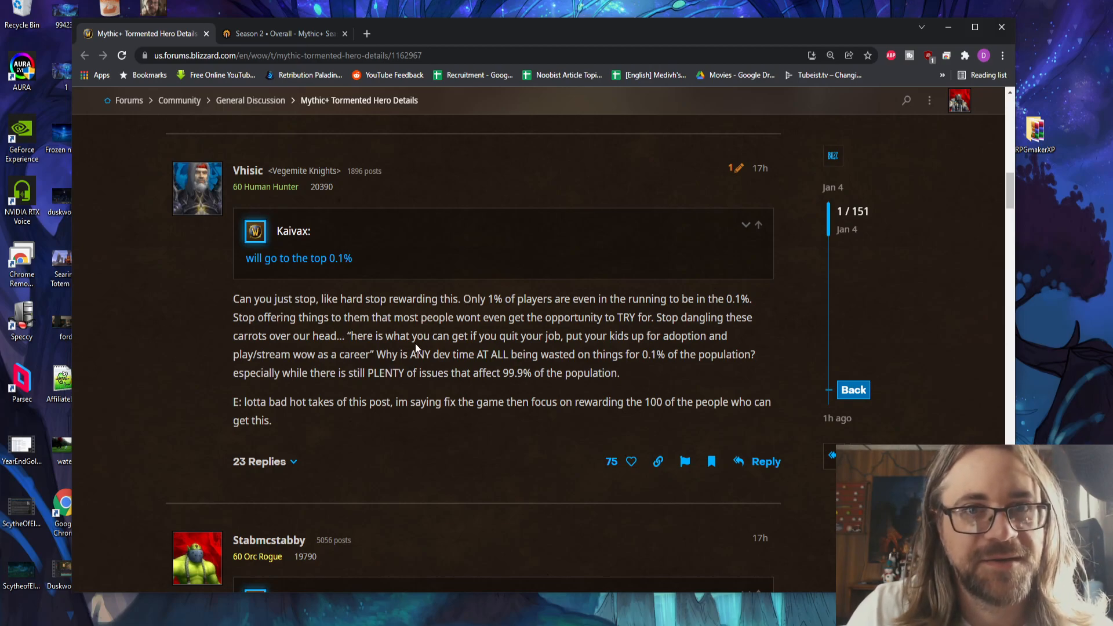
pyautogui.scroll(-3)
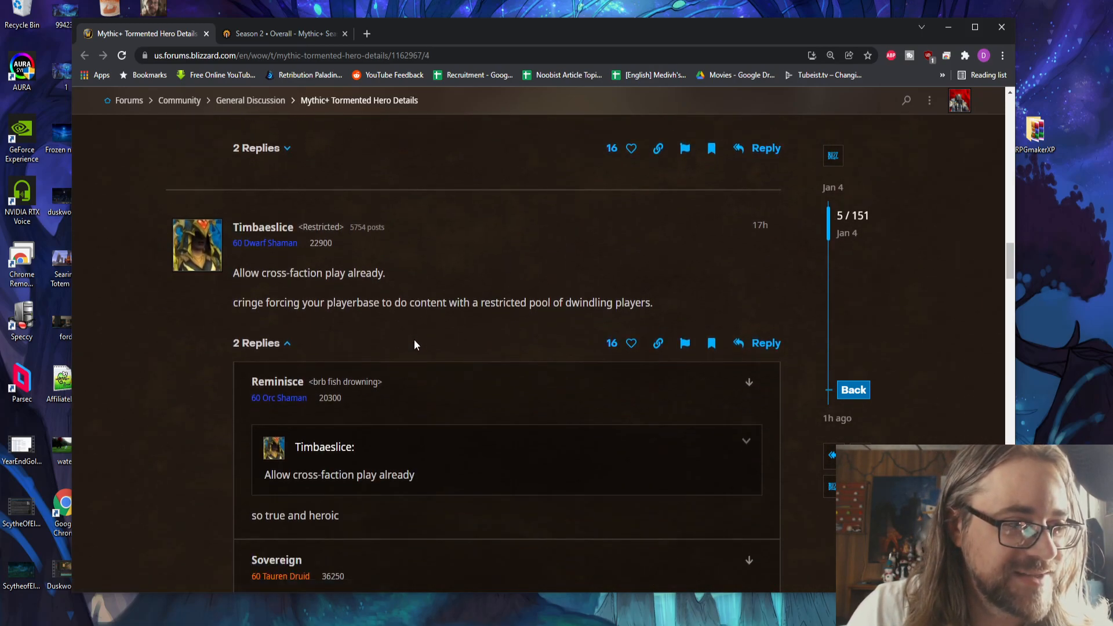
pyautogui.scroll(-3)
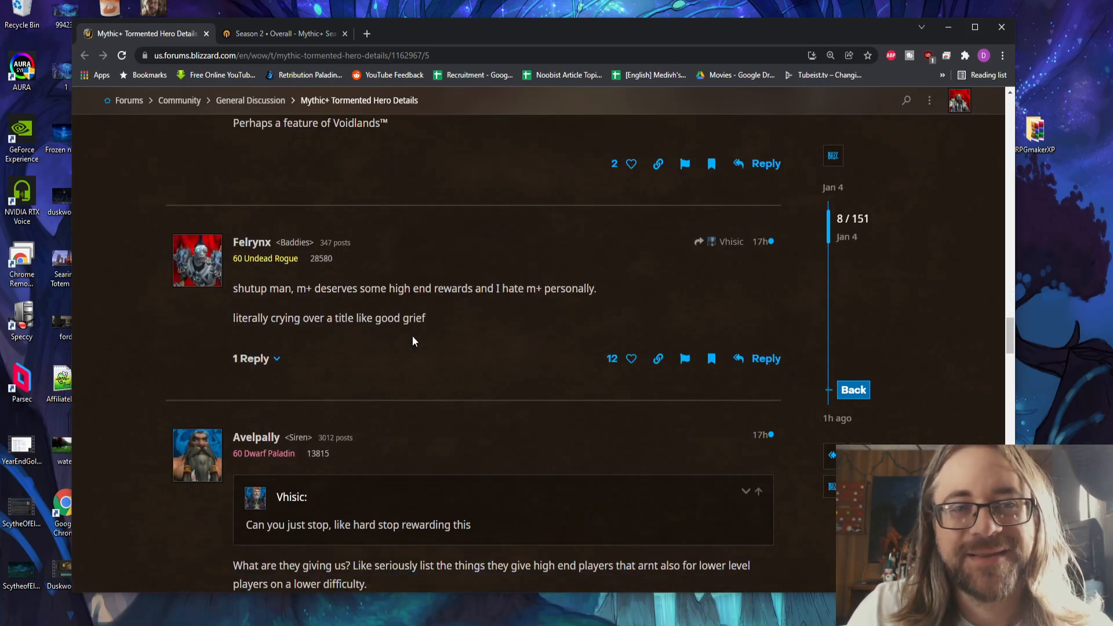